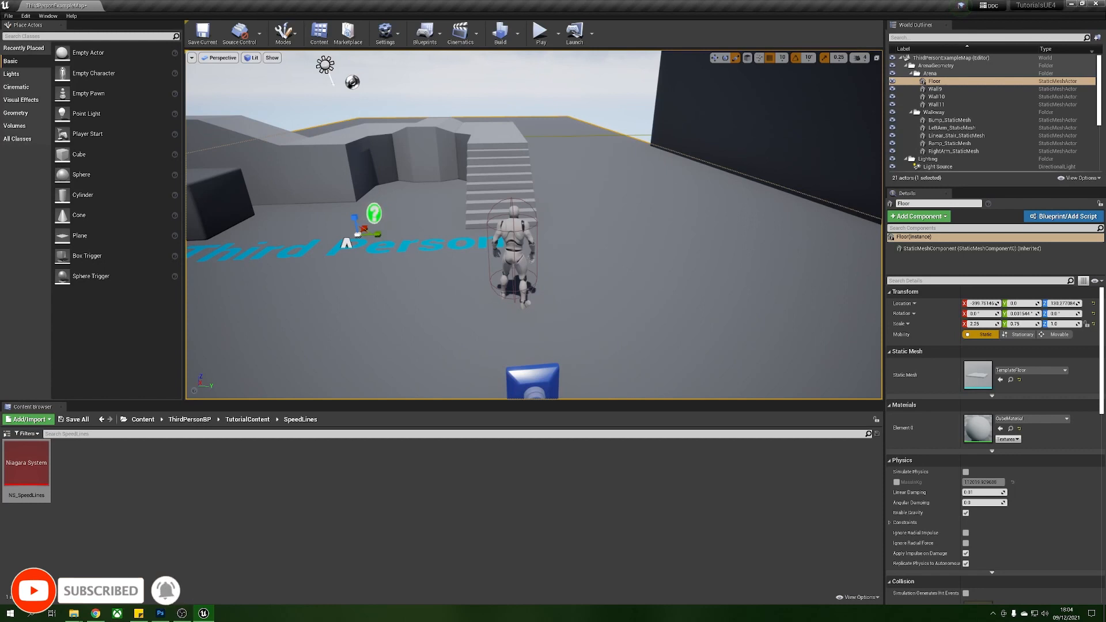
# Create NS_SpeedLines02 from the Fountain Niagara system template in the SpeedLines folder
pyautogui.click(540, 32)
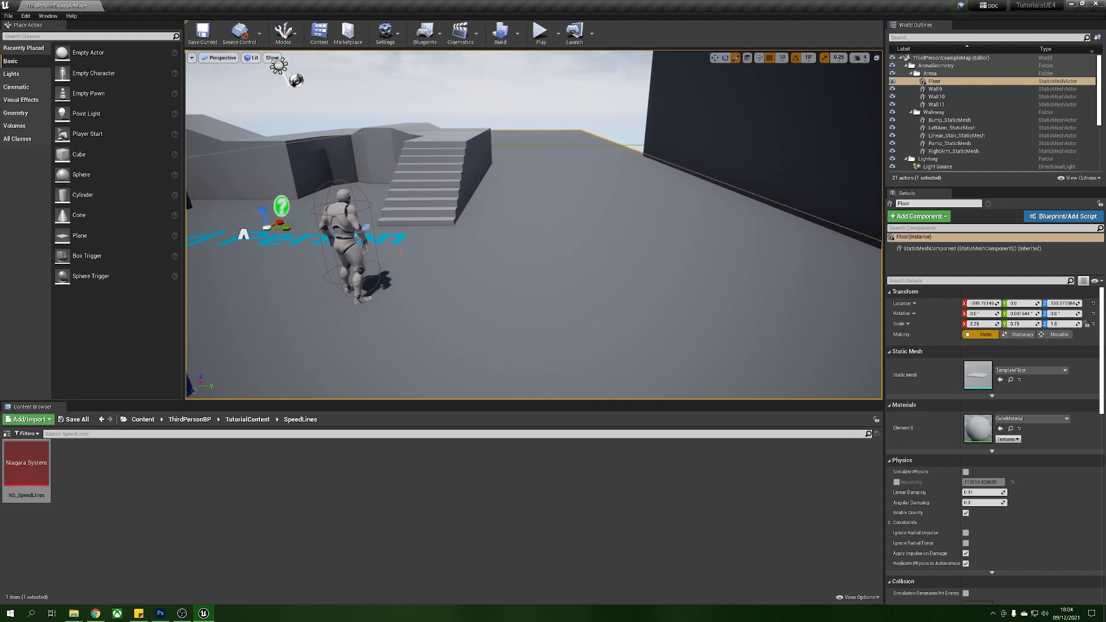
pyautogui.click(221, 497)
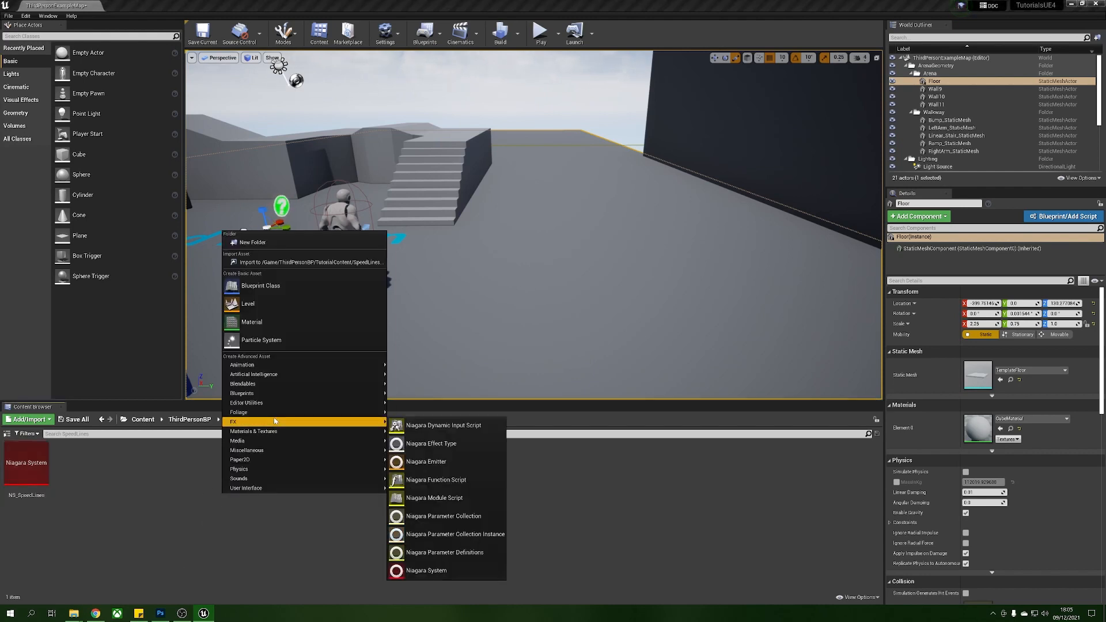
pyautogui.moveTo(427, 570)
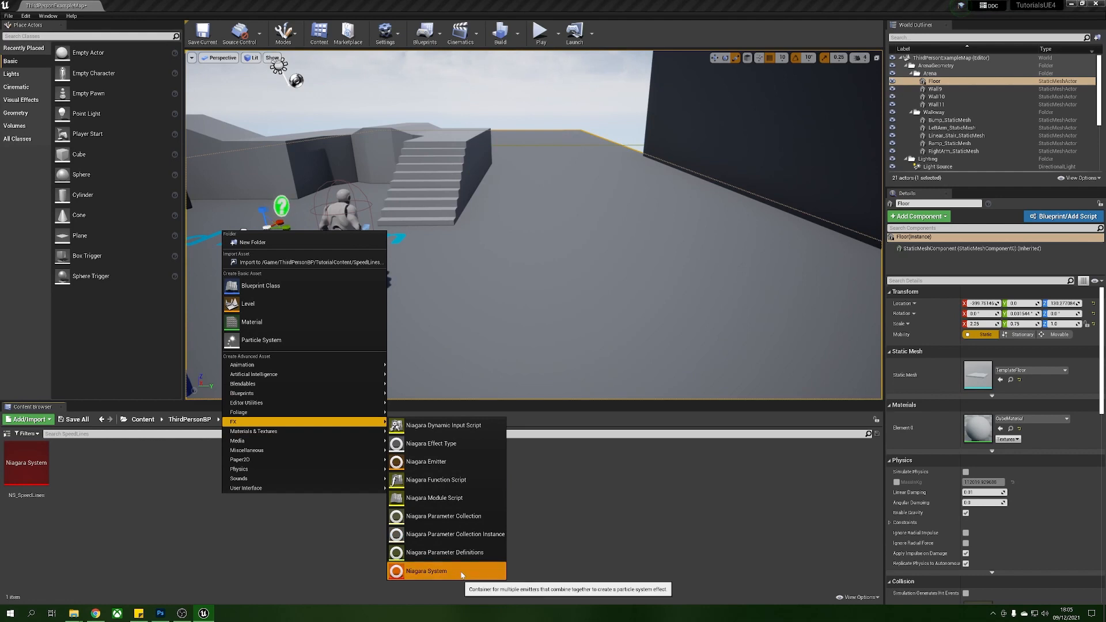
pyautogui.click(426, 571)
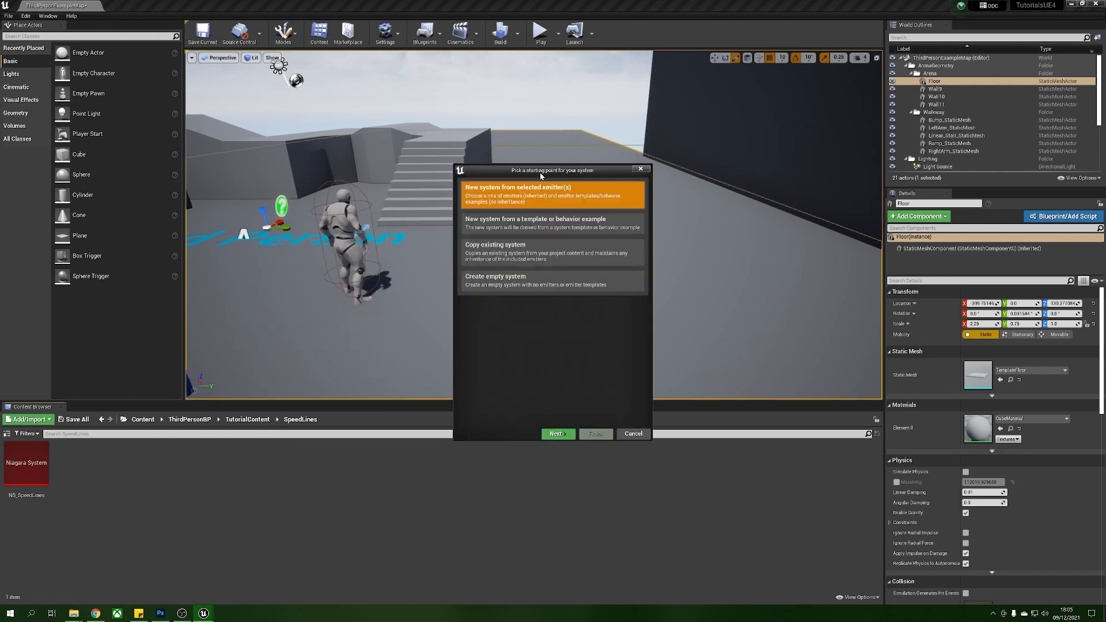
pyautogui.click(556, 434)
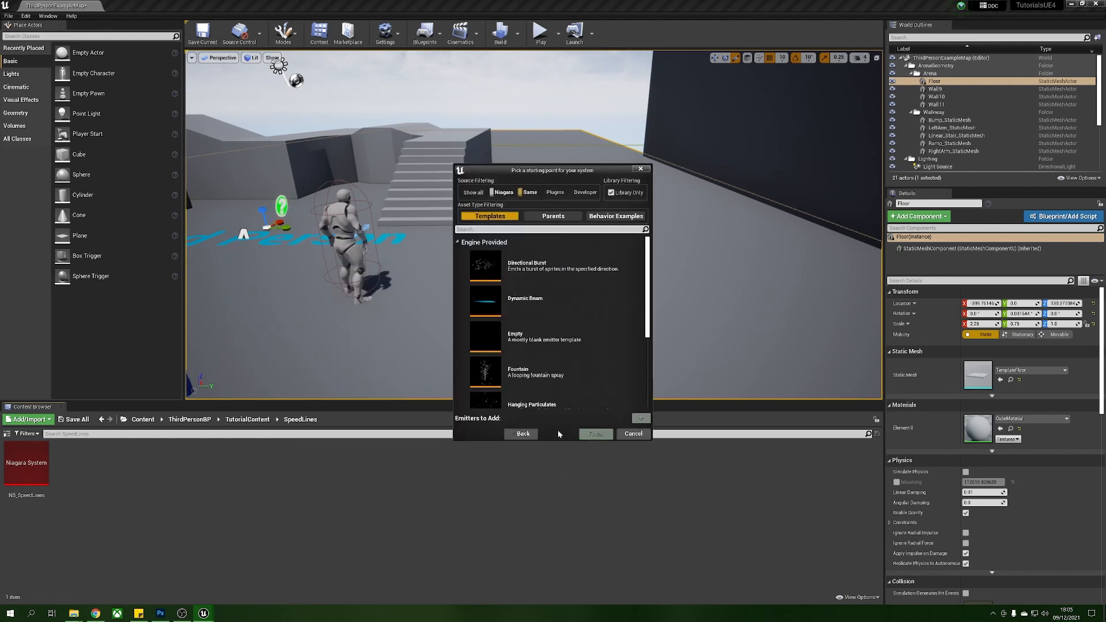
pyautogui.click(548, 372)
pyautogui.write('NS_SpeedL')
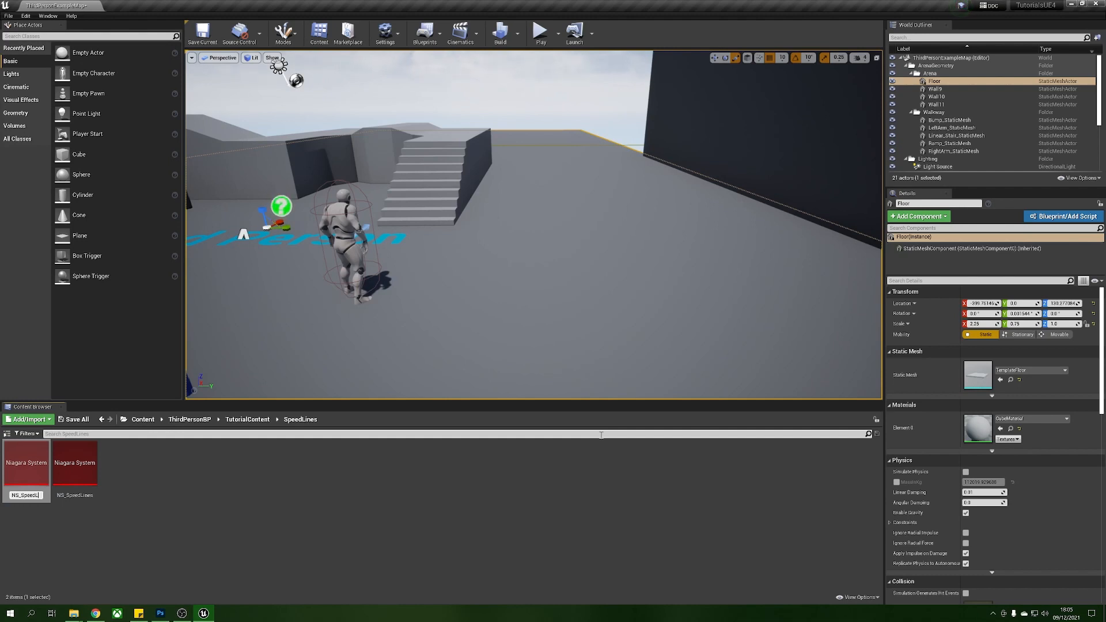
pyautogui.click(74, 463)
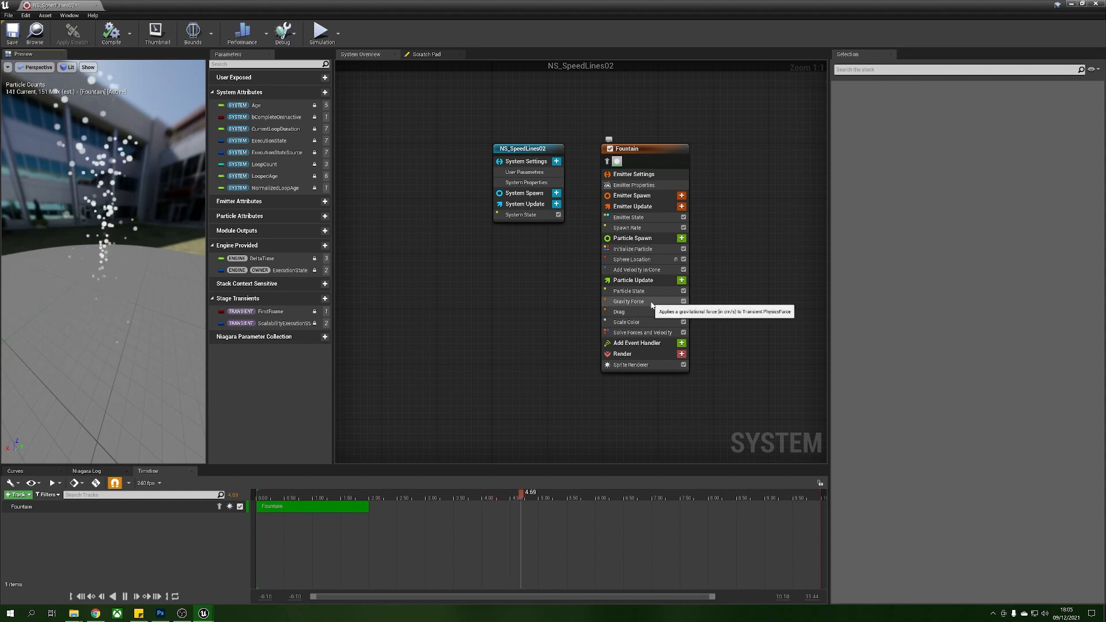
# Delete the Gravity Force, Drag and Add Velocity in Cone modules from the Fountain emitter
pyautogui.click(628, 302)
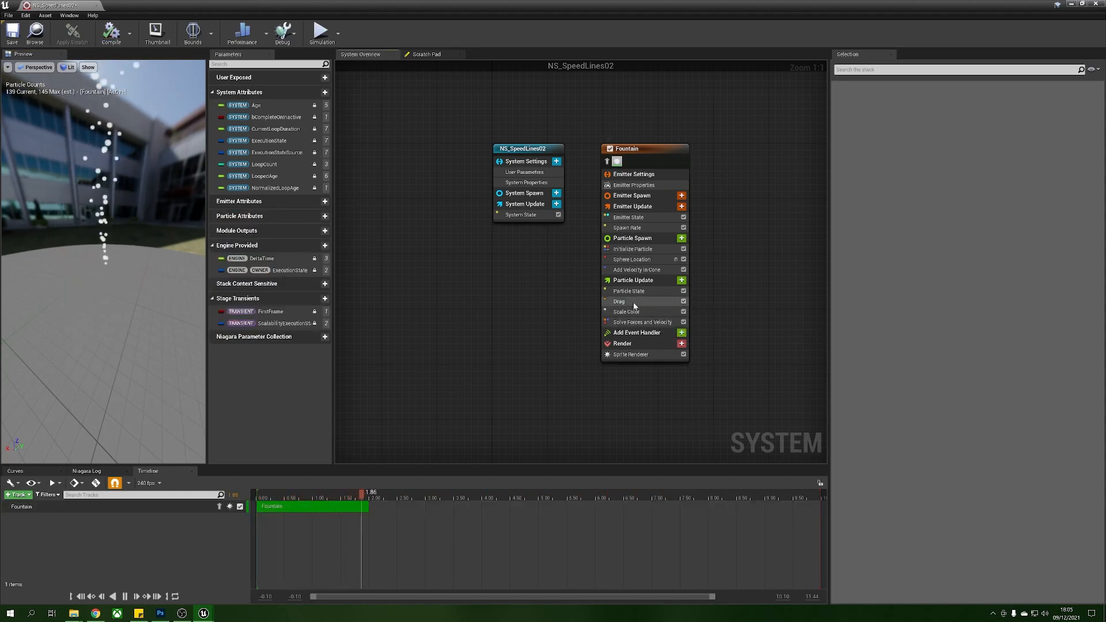
pyautogui.click(619, 302)
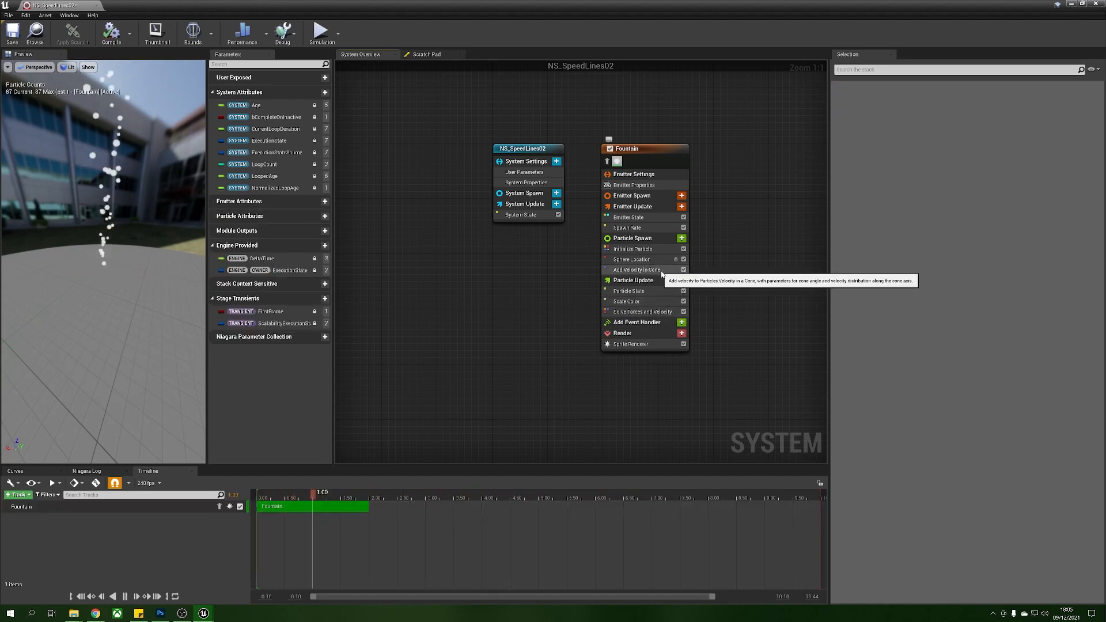
pyautogui.click(635, 270)
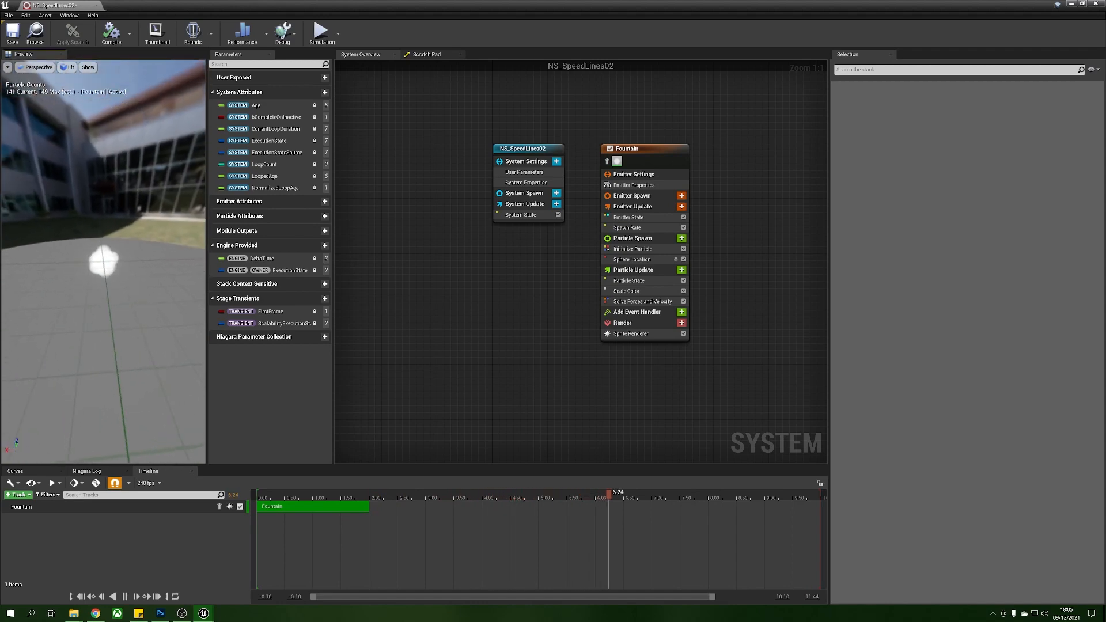
# Enable Hemisphere X on Sphere Location, with Surface Only Band Thickness of 1.0
pyautogui.click(632, 258)
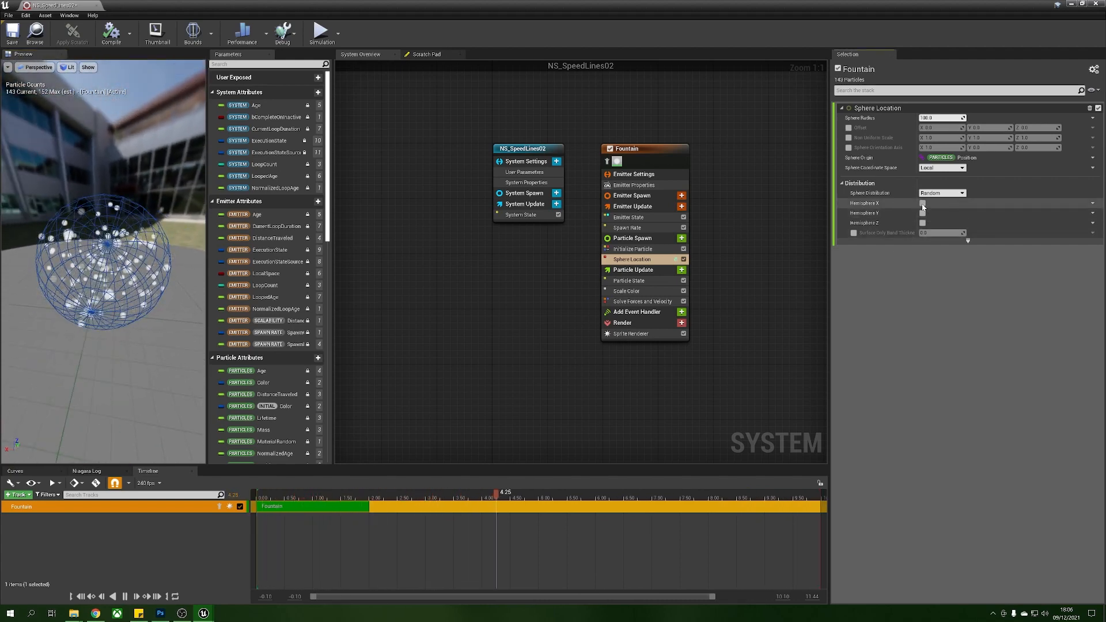
pyautogui.click(922, 203)
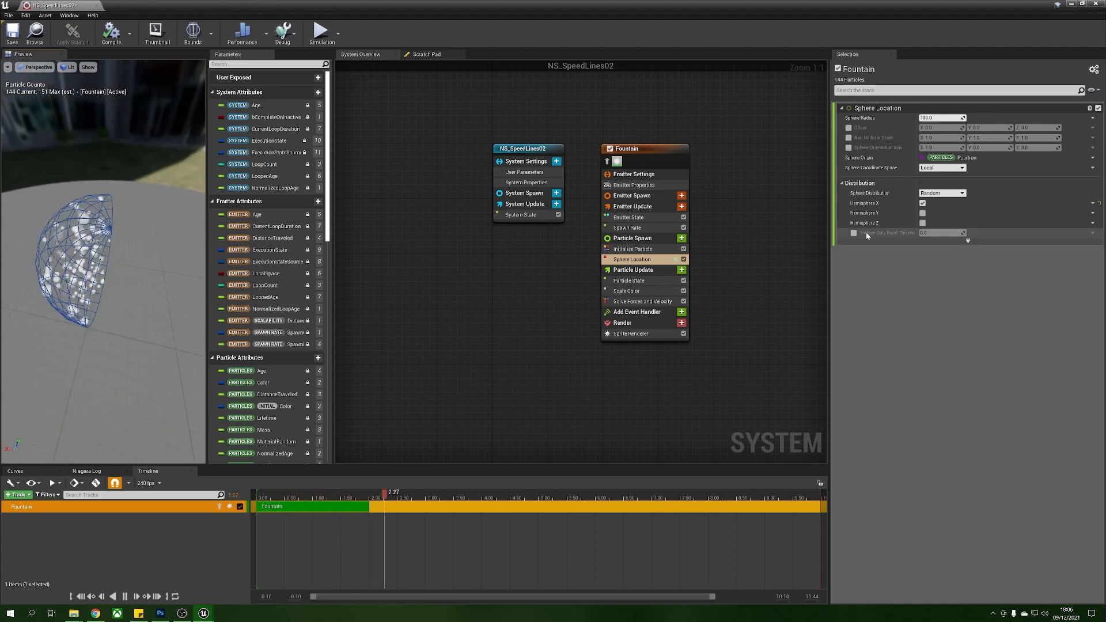
pyautogui.click(852, 233)
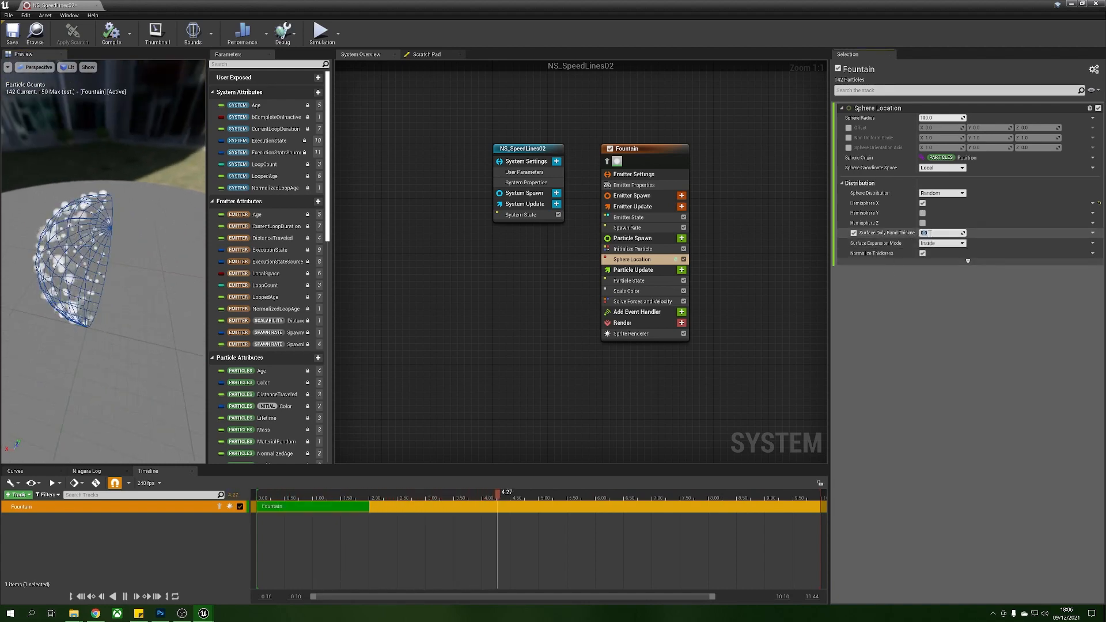
pyautogui.write('1.0')
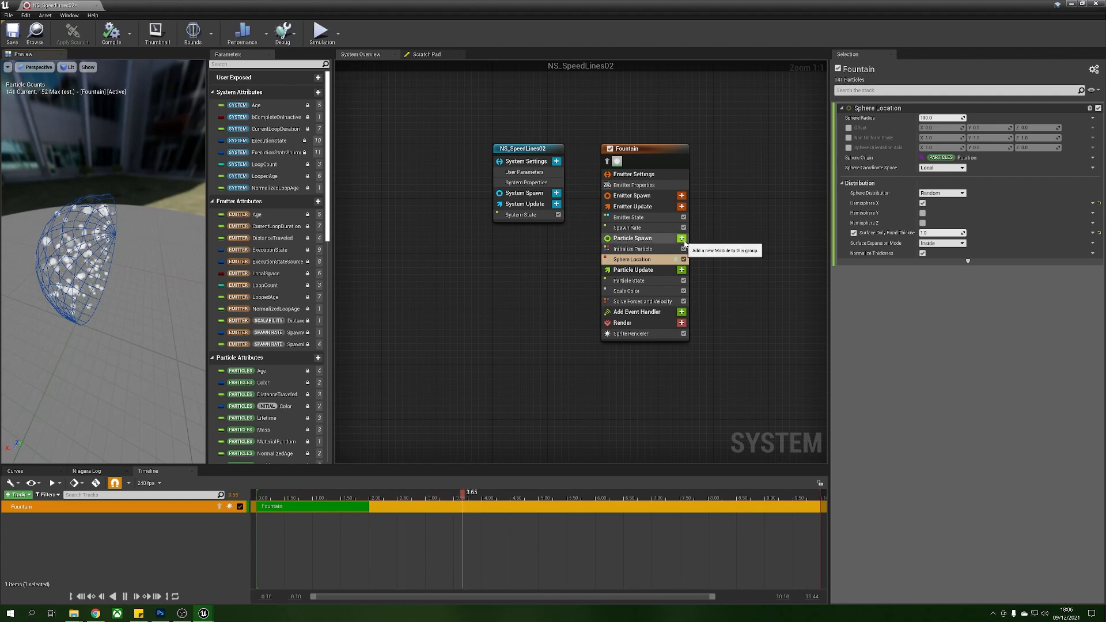
# Add an Add Velocity module to Particle Spawn with Velocity X set to -500
pyautogui.click(681, 238)
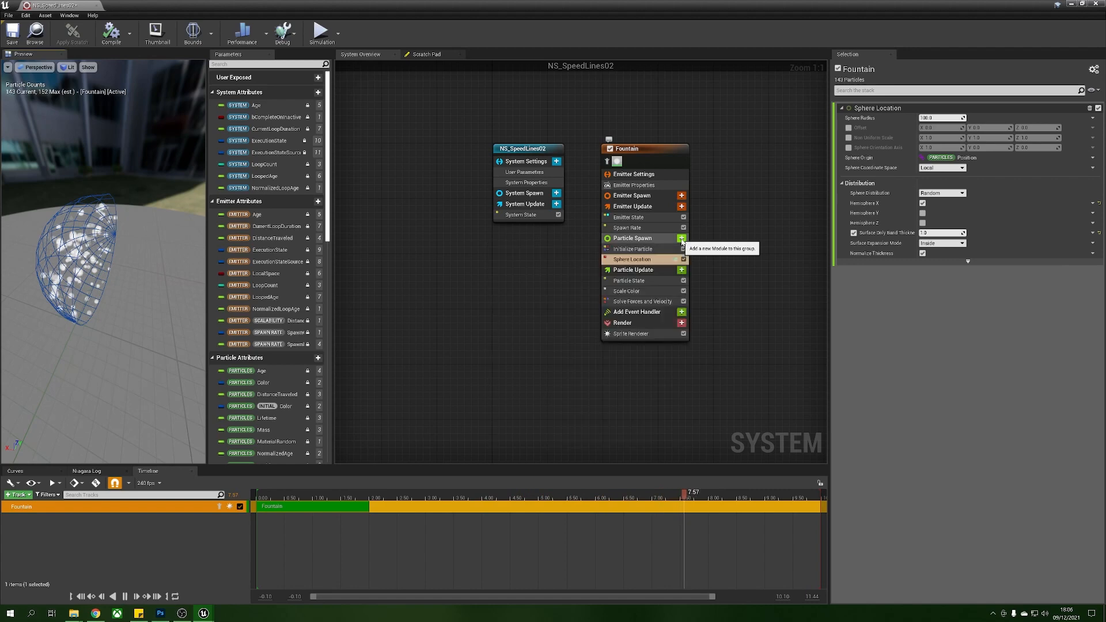
pyautogui.click(680, 238)
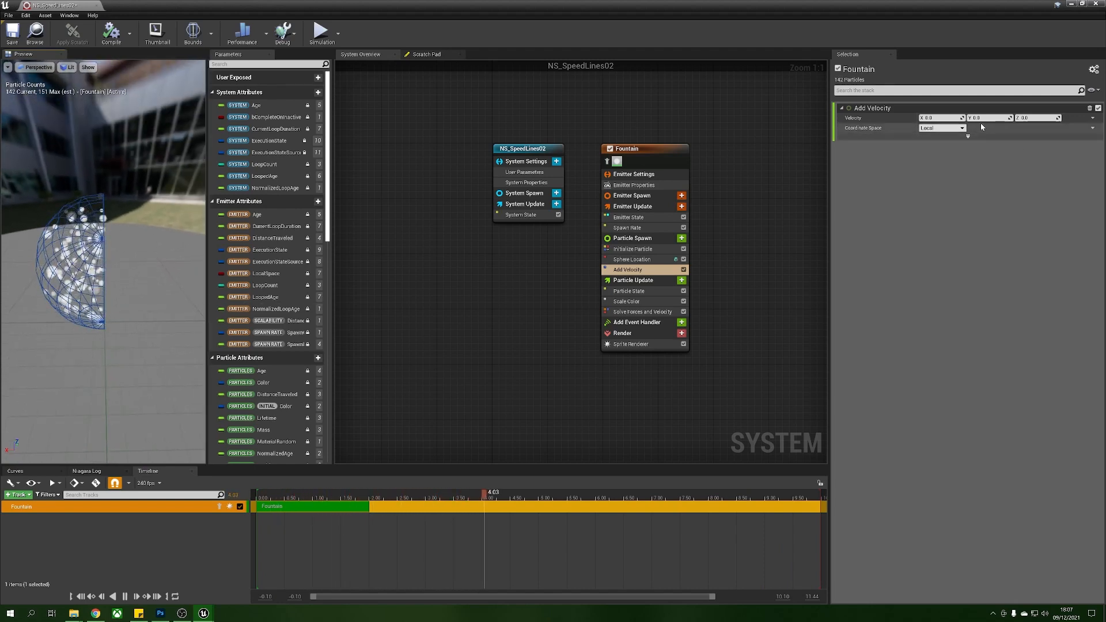
pyautogui.click(931, 117)
pyautogui.write('-500')
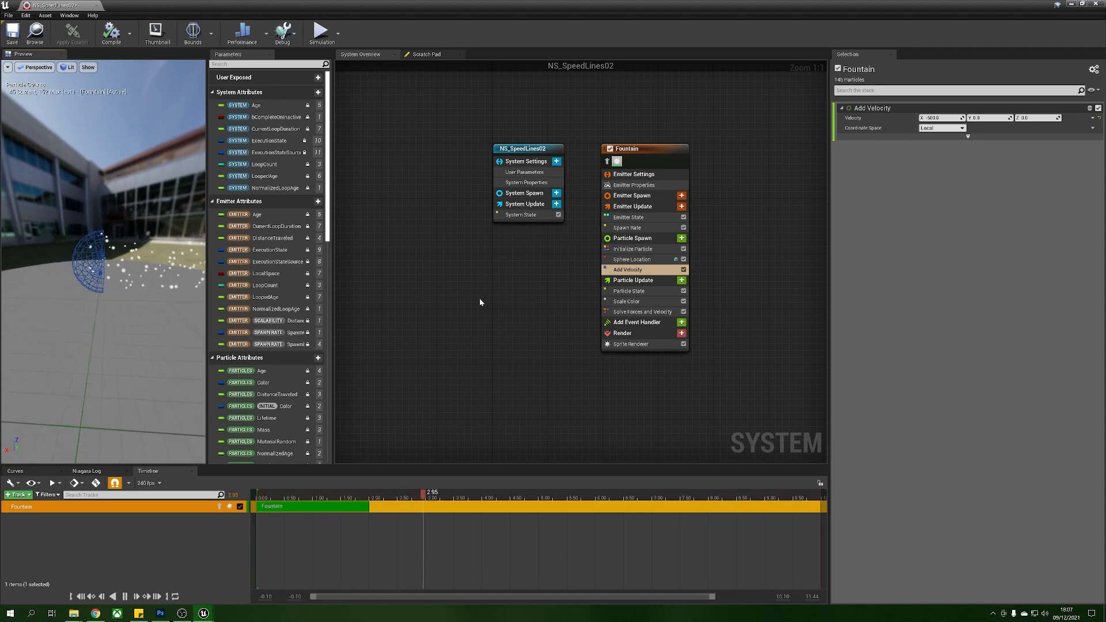
# Add the Scale Sprite Size by Speed module to Particle Update via a 'scale b' search
pyautogui.click(682, 280)
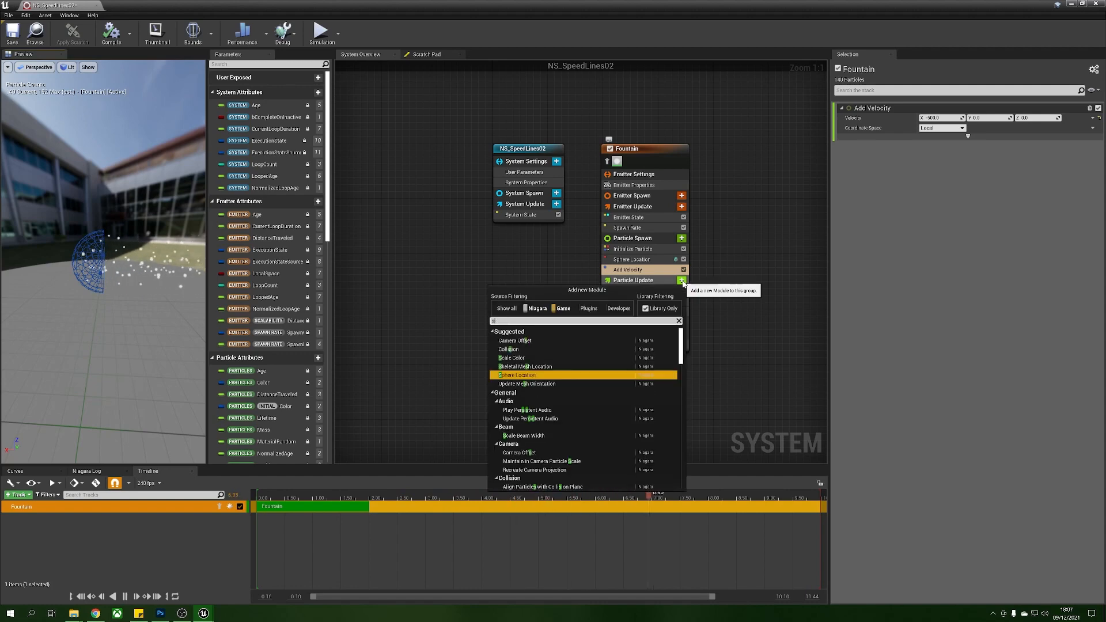
pyautogui.write('scale b')
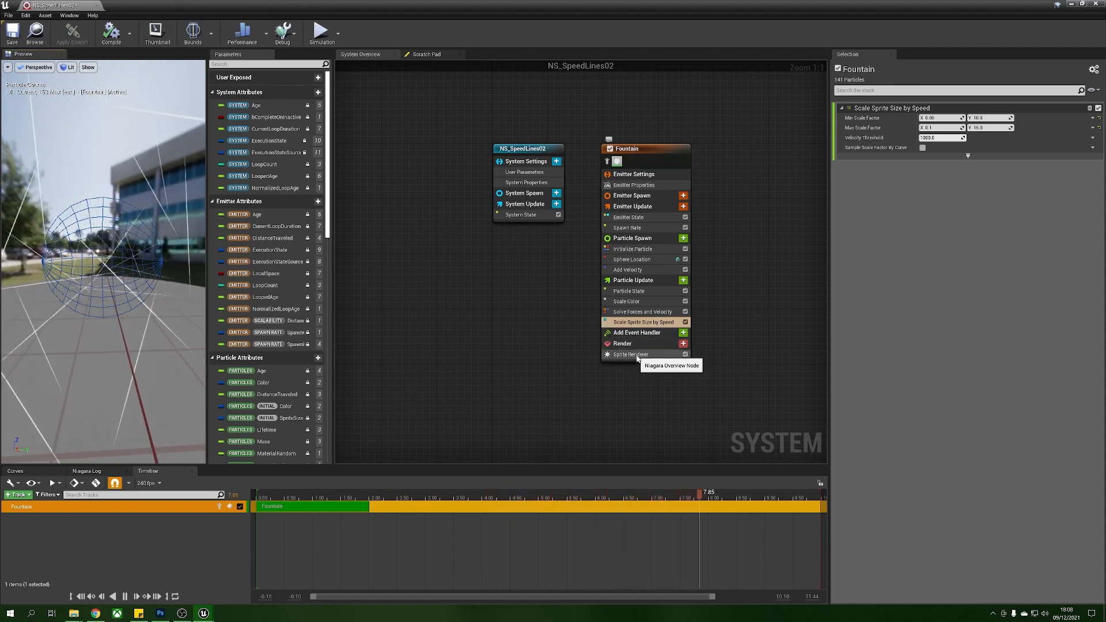
# Change the Sprite Renderer's Alignment from Unaligned to Velocity Aligned
pyautogui.click(629, 355)
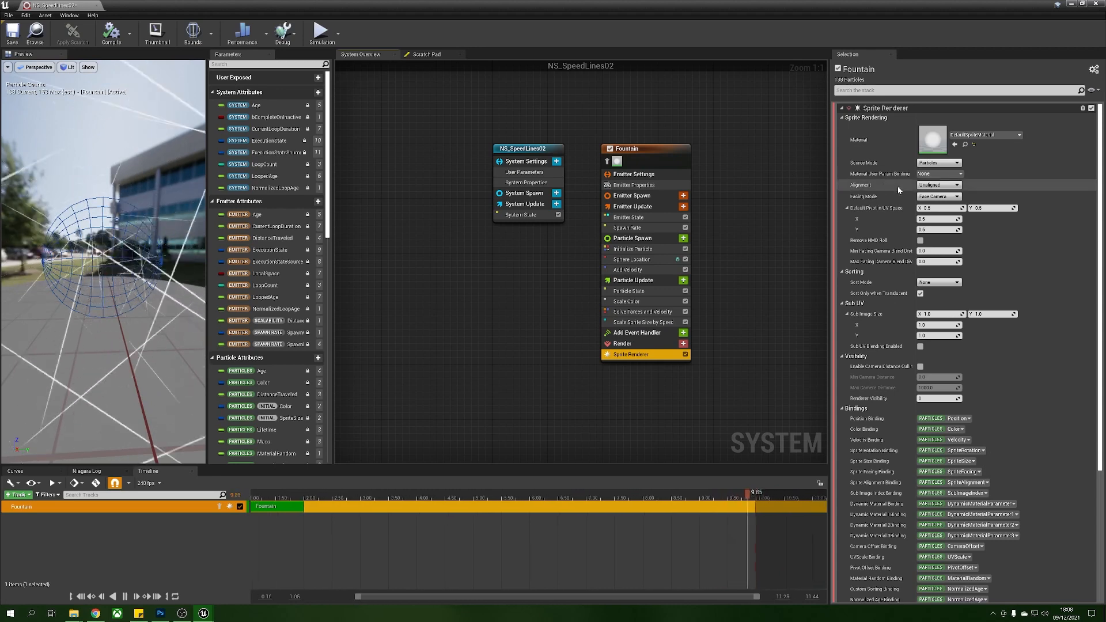
pyautogui.click(938, 184)
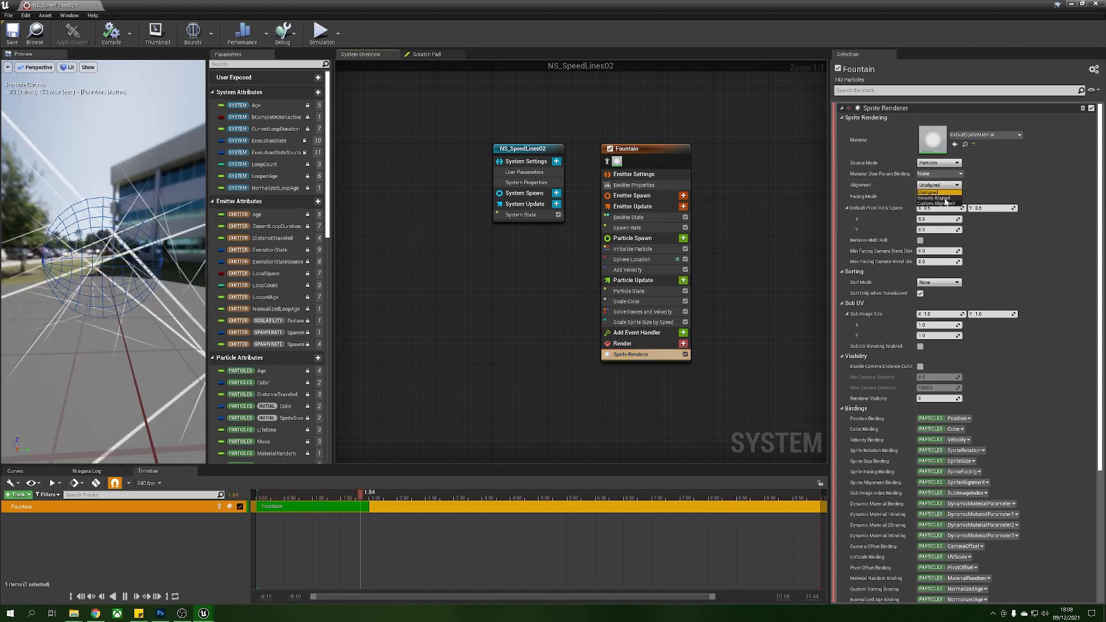
pyautogui.click(933, 192)
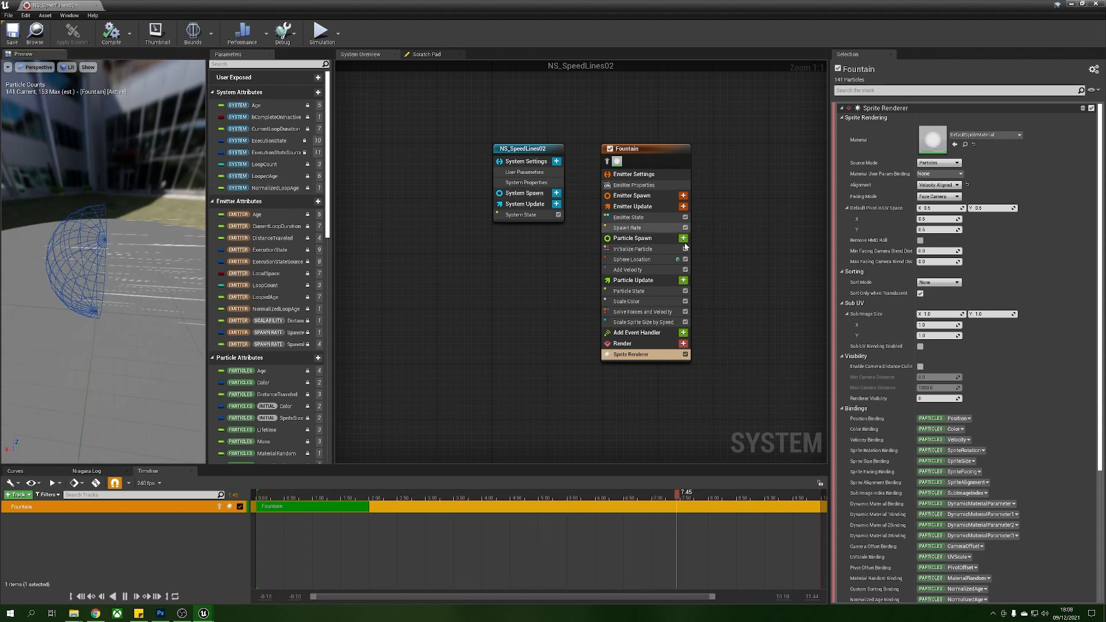
# Lower Initialize Particle's Lifetime Min and Max to roughly 0.4–0.5 seconds
pyautogui.click(634, 249)
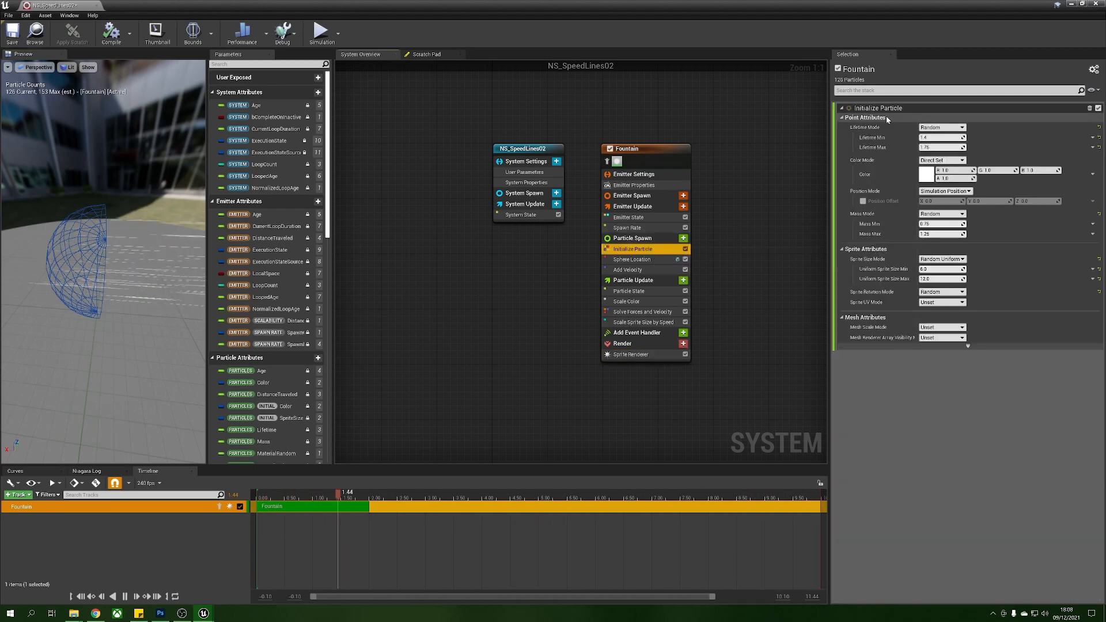
pyautogui.click(941, 137)
pyautogui.write('0.4')
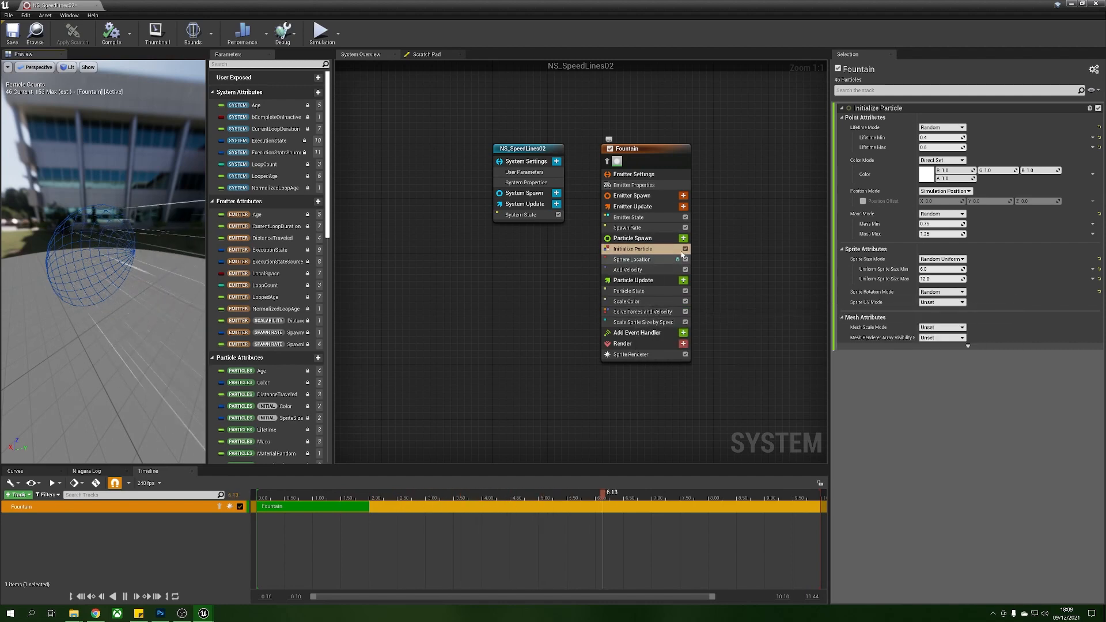
pyautogui.click(626, 302)
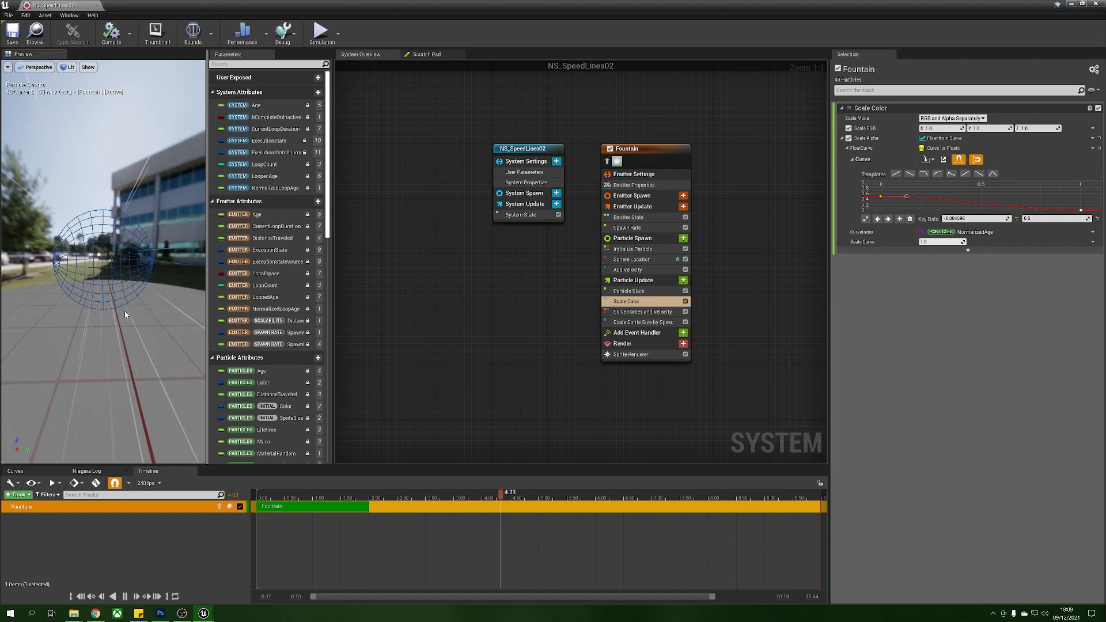
# Inspect the Spawn Rate module and bring up the Emitter Update module list
pyautogui.click(626, 227)
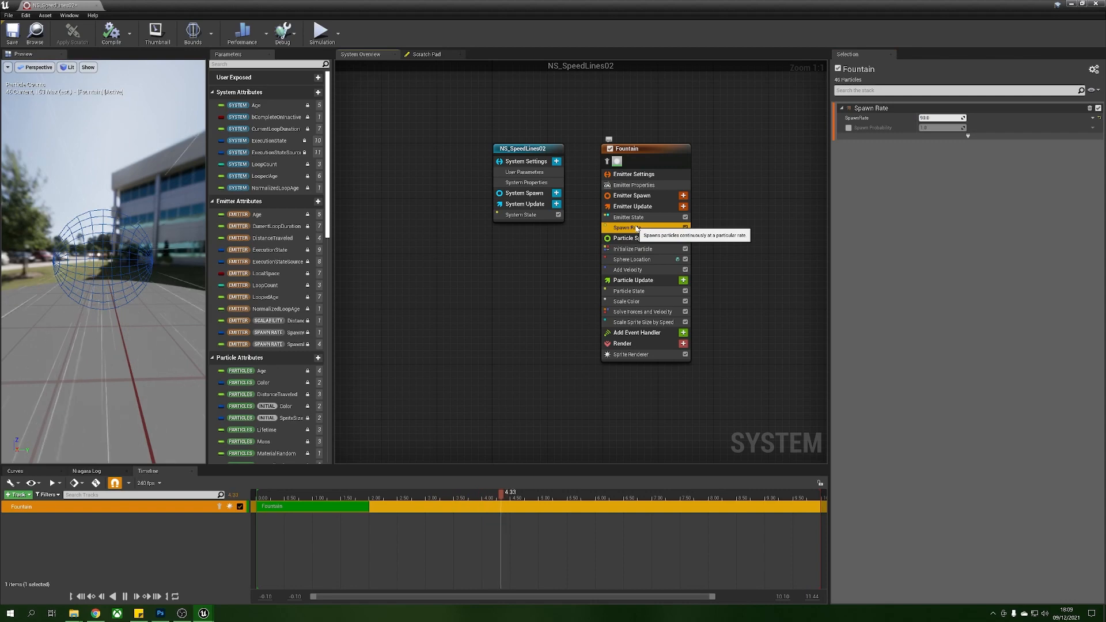
pyautogui.click(682, 206)
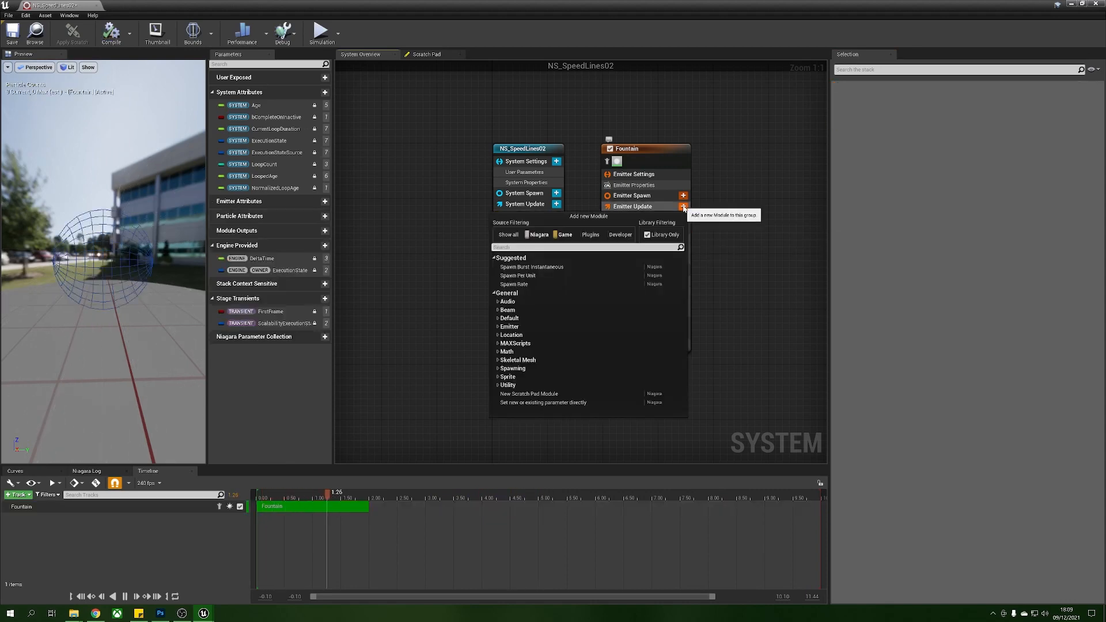
# Add Spawn Per Unit to Emitter Update via a 'spa' search, then return to the level
pyautogui.write('spa')
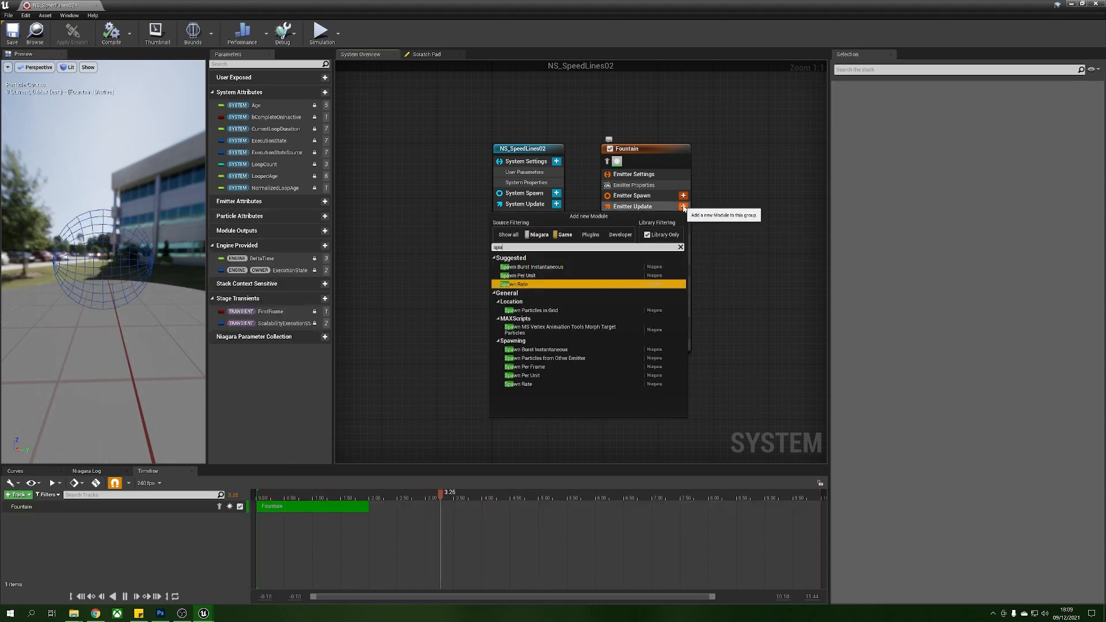
pyautogui.click(519, 284)
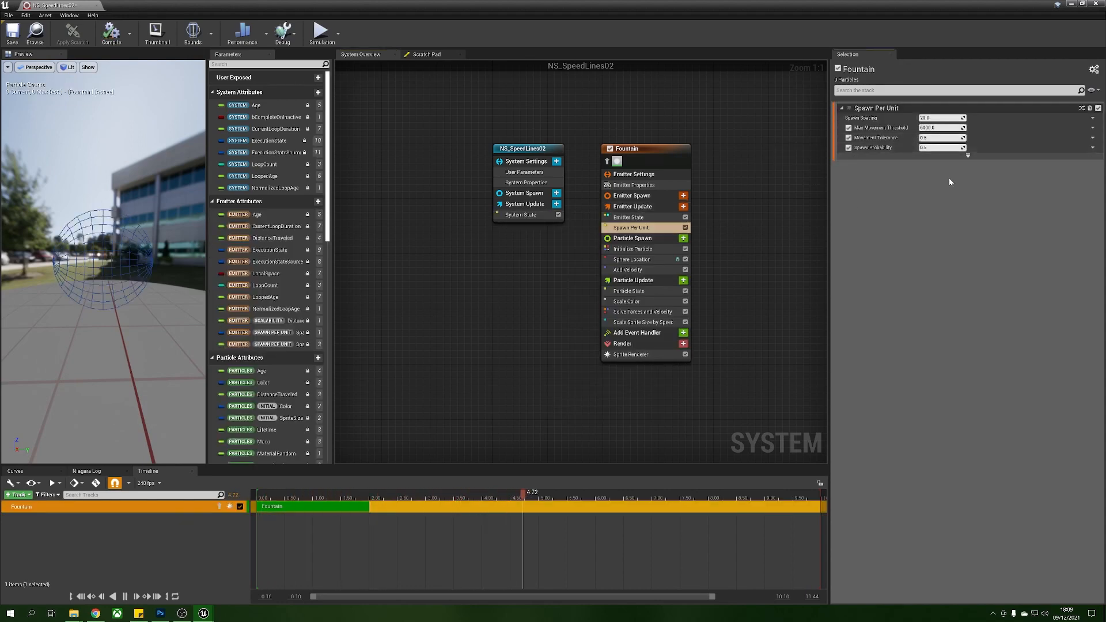
pyautogui.click(940, 117)
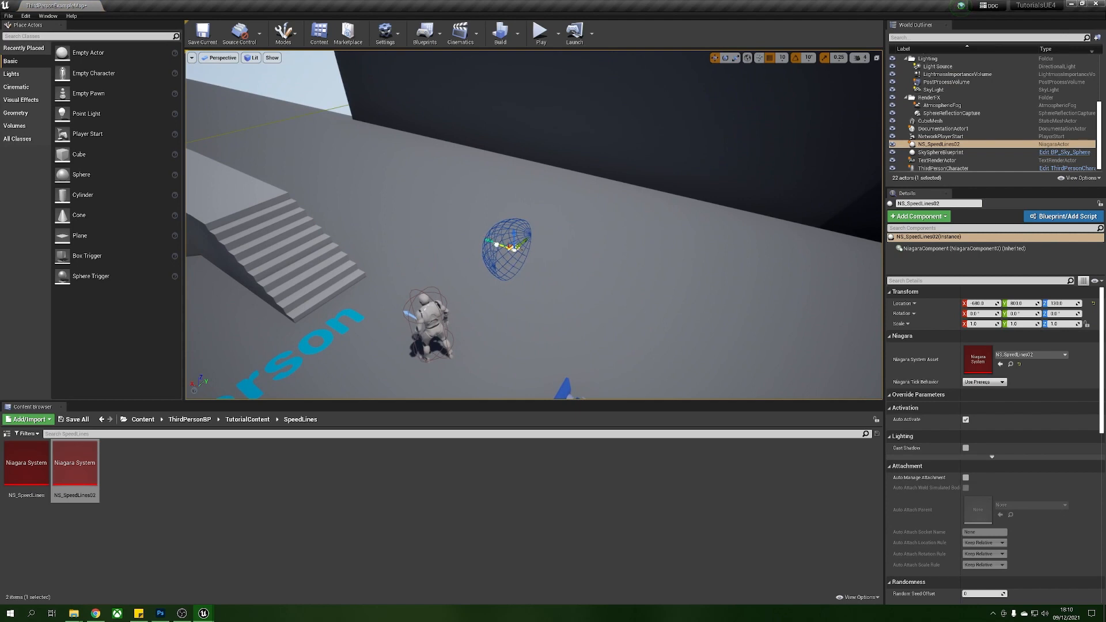
# Drag NS_SpeedLines02 to a new spot in the level and open the ThirdPersonCharacter blueprint
pyautogui.moveTo(508, 247); pyautogui.dragTo(317, 173)
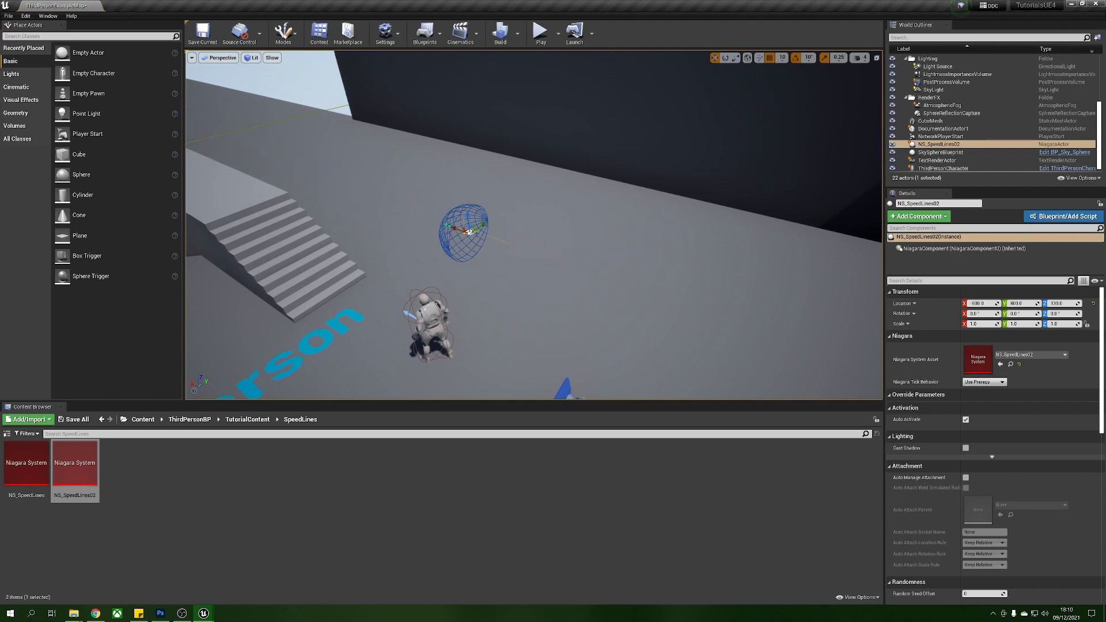
pyautogui.moveTo(461, 229); pyautogui.dragTo(525, 201)
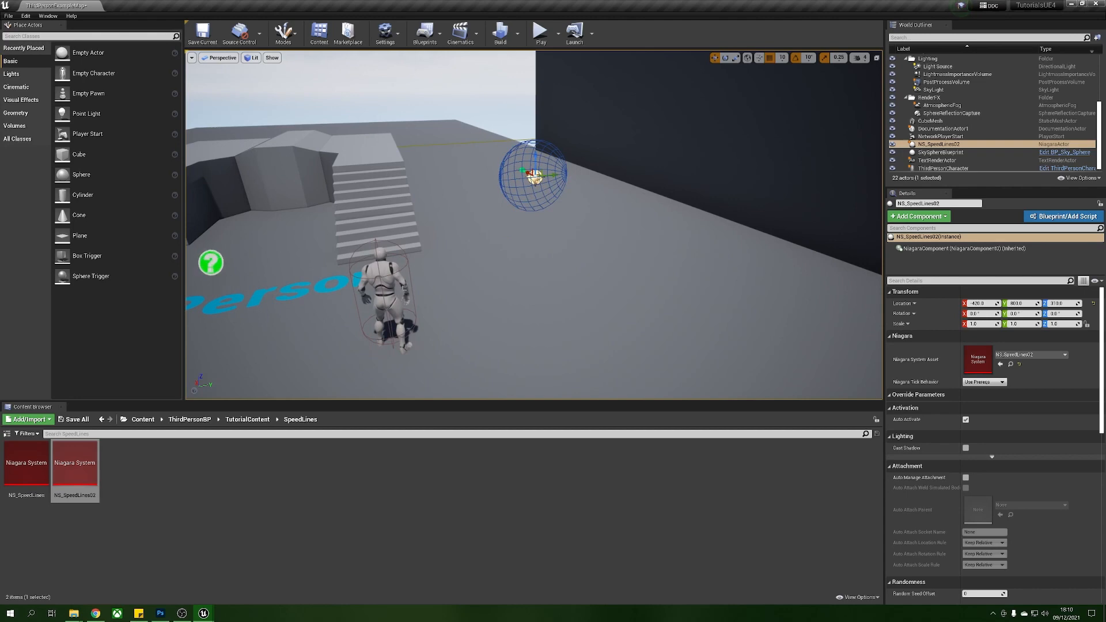
pyautogui.click(943, 168)
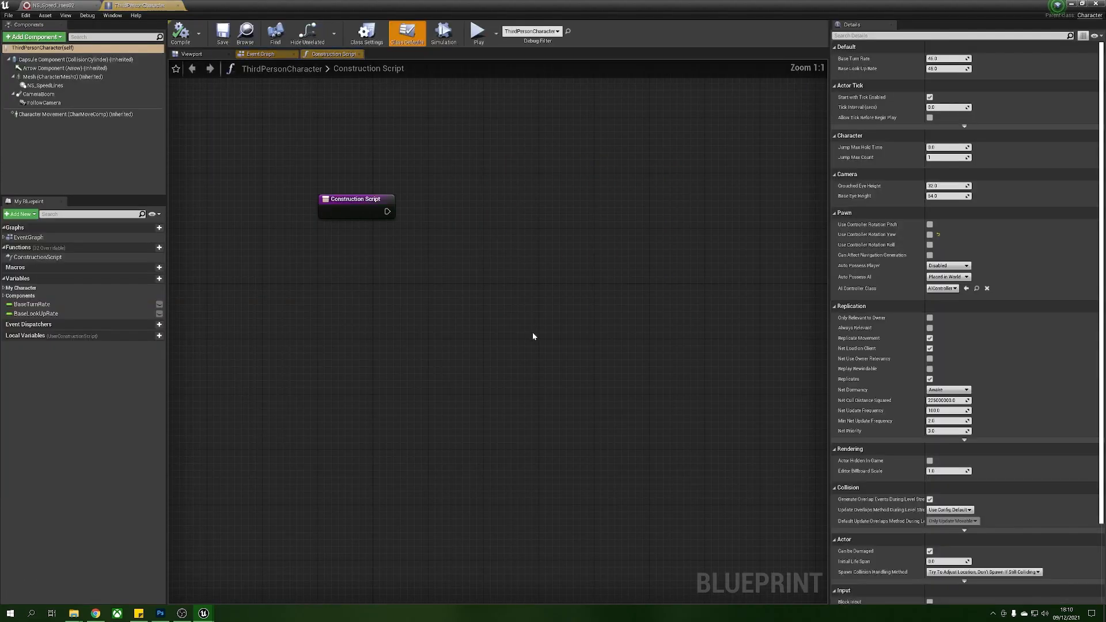
# Show the character's Viewport with Mesh selected, in a smaller window beside the Content Browser
pyautogui.click(191, 53)
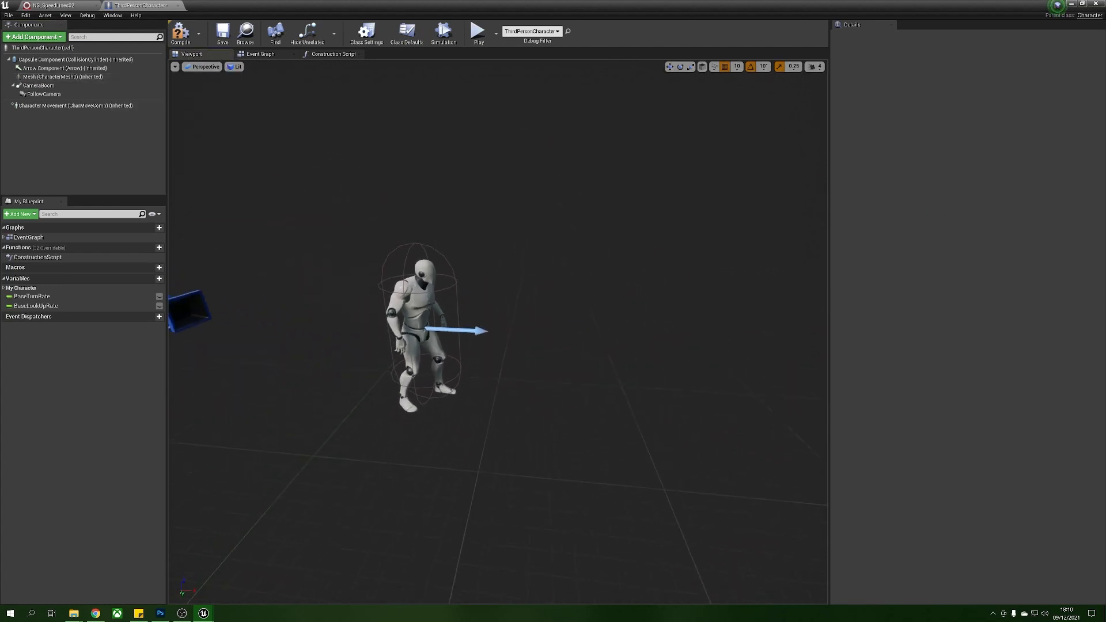
pyautogui.click(46, 76)
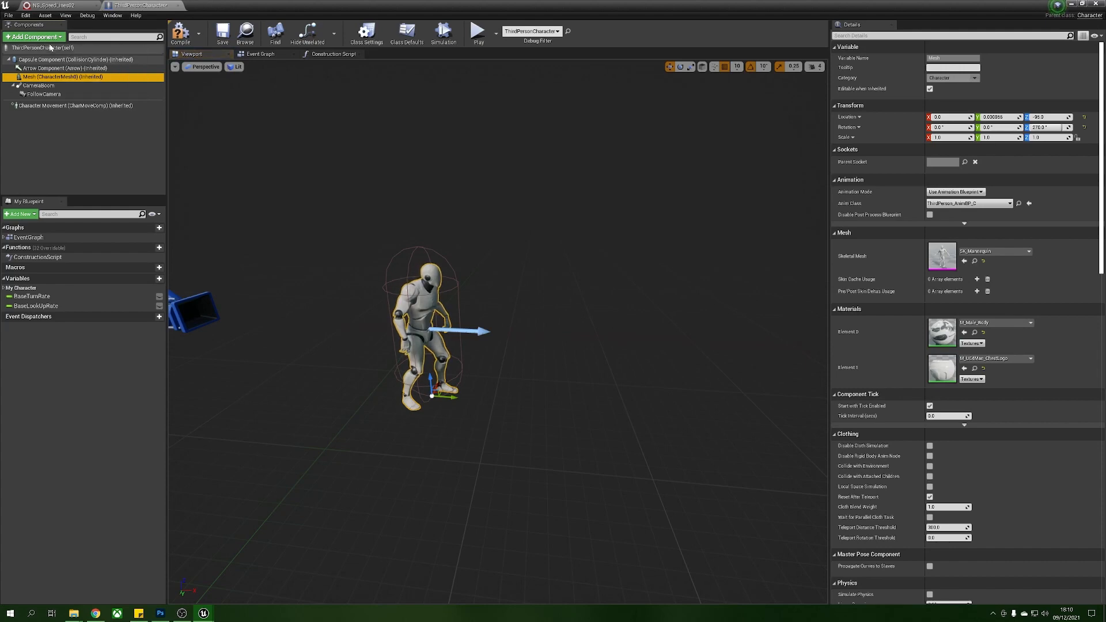
pyautogui.click(34, 35)
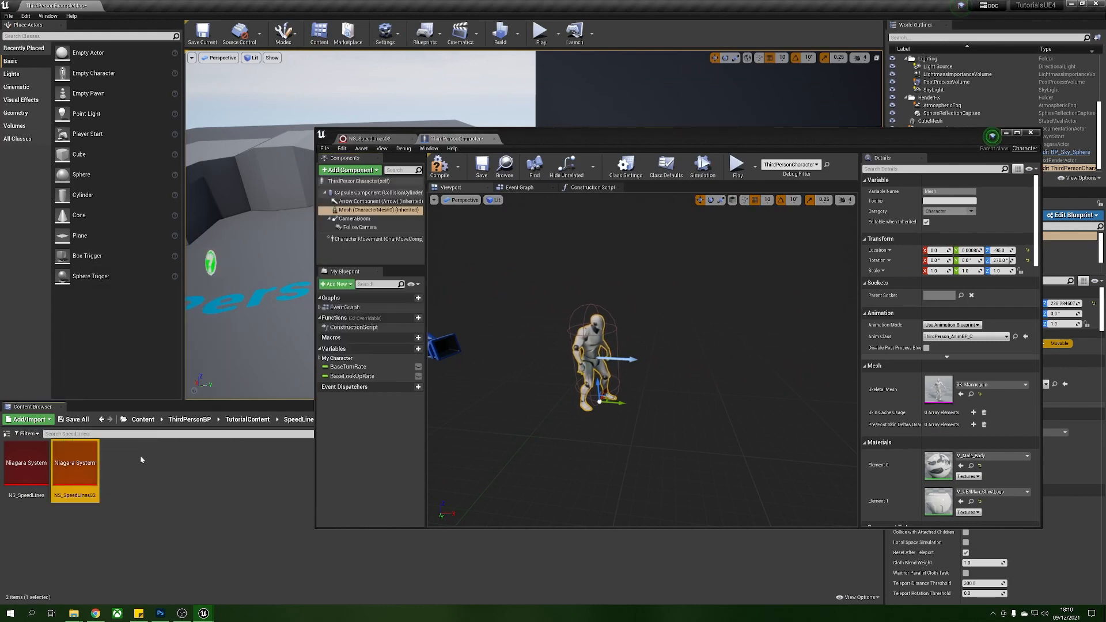
pyautogui.click(347, 169)
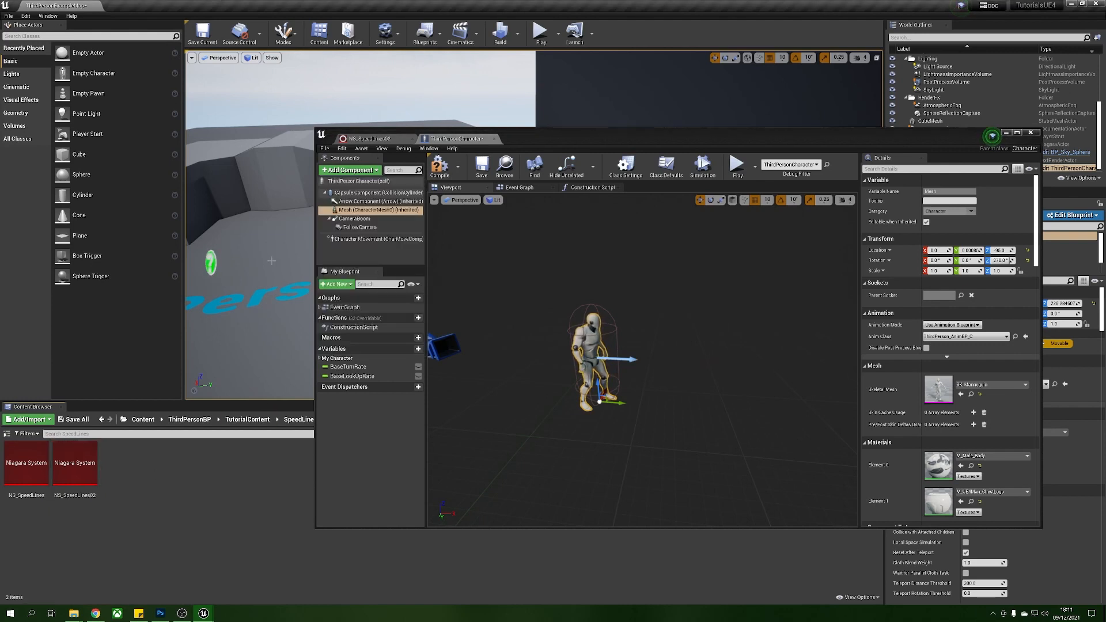
# Add a Niagara Particle System component using NS_SpeedLines02 and drag it away from the body
pyautogui.click(347, 169)
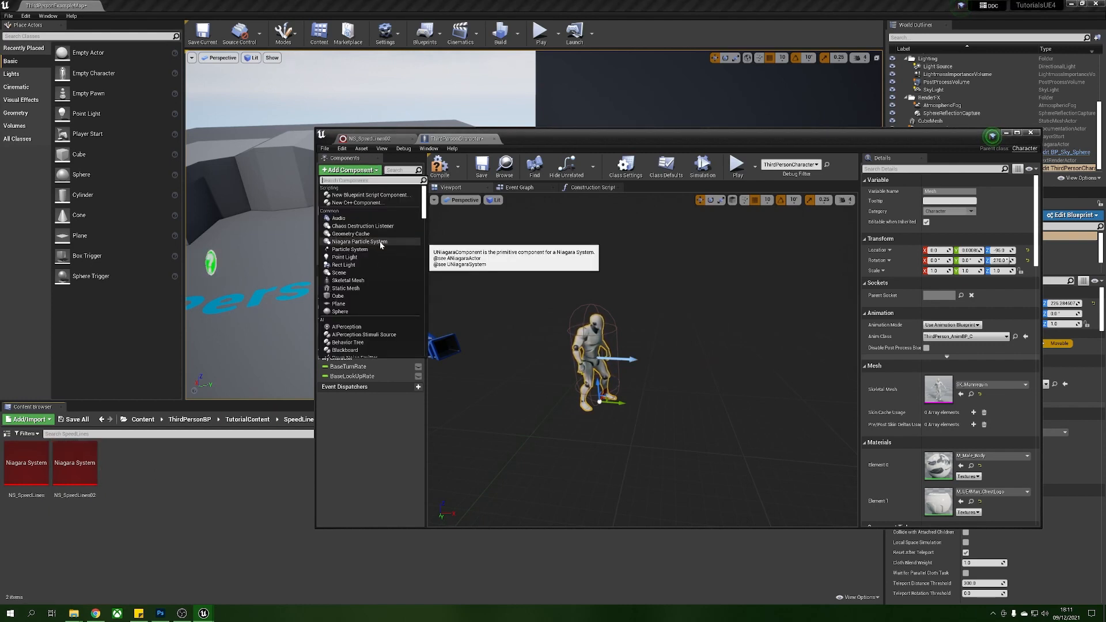
pyautogui.click(358, 242)
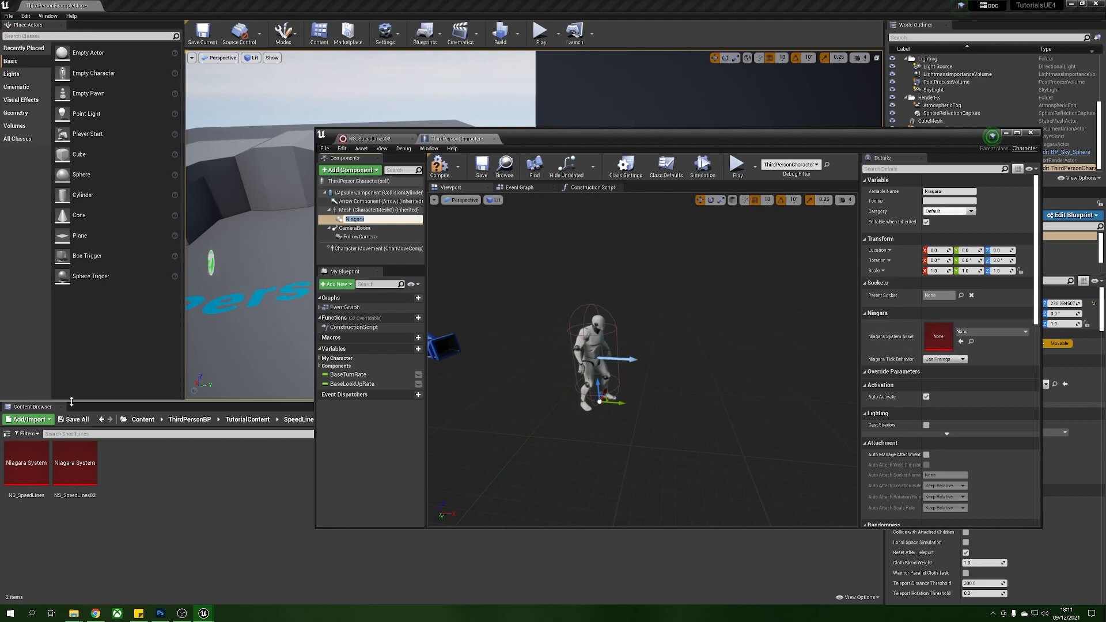
pyautogui.click(75, 462)
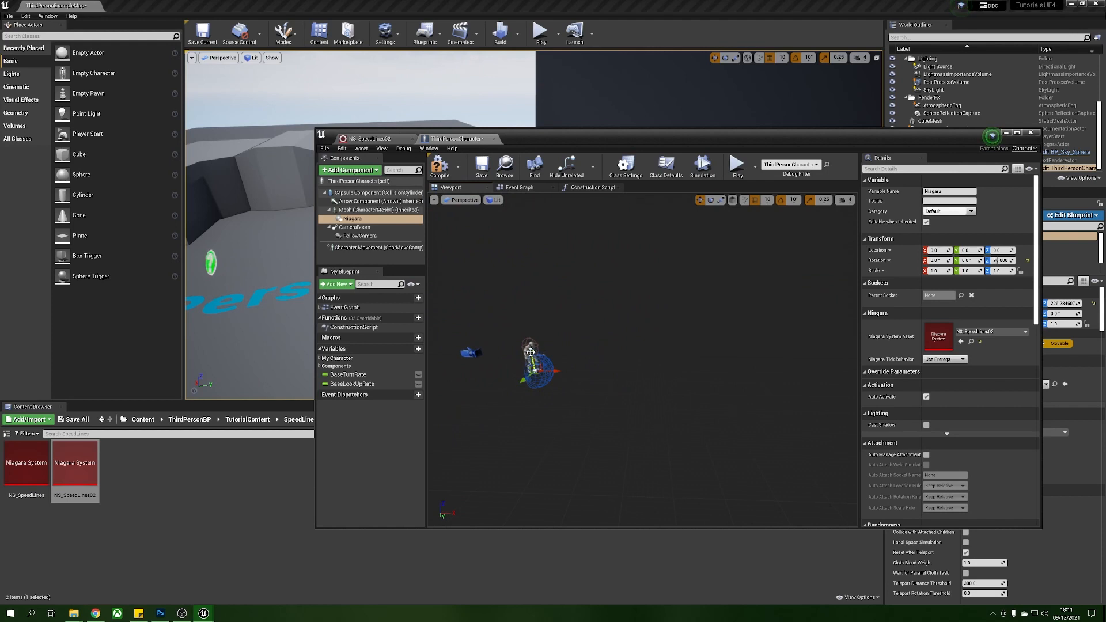
pyautogui.moveTo(540, 371); pyautogui.dragTo(656, 346)
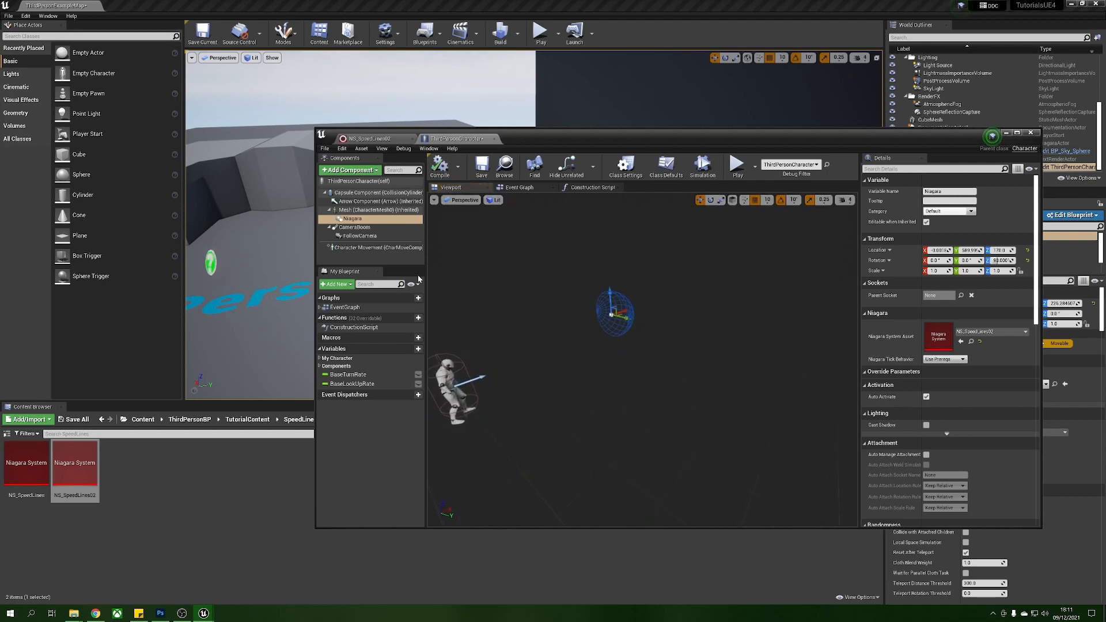
# Inspect the Character Movement details, then return to the level and select the staircase mesh
pyautogui.click(377, 247)
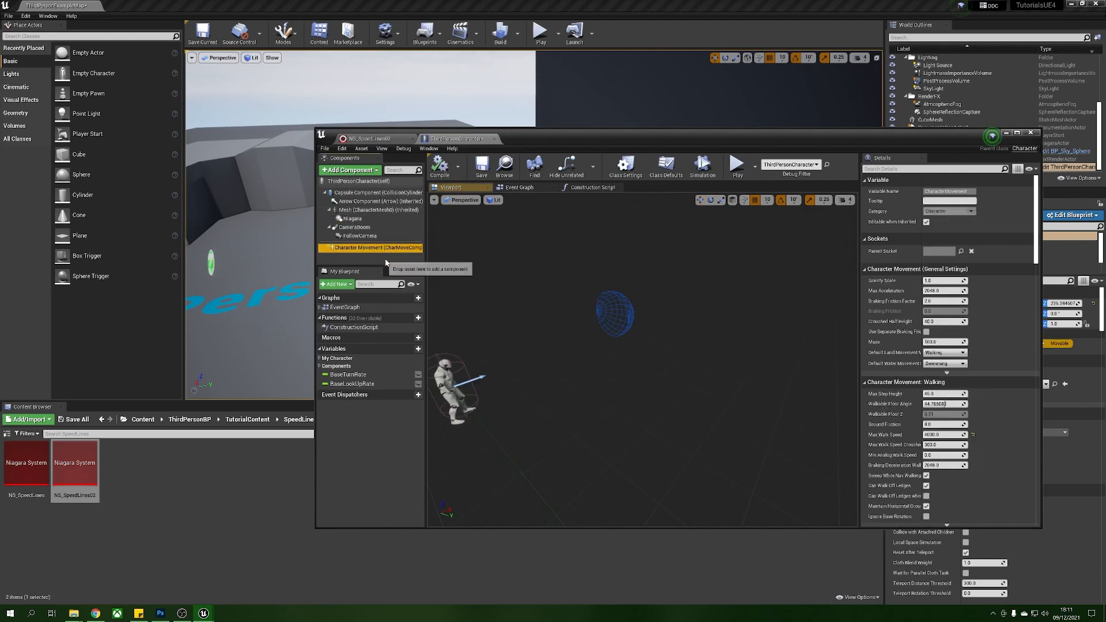
pyautogui.scroll(-3)
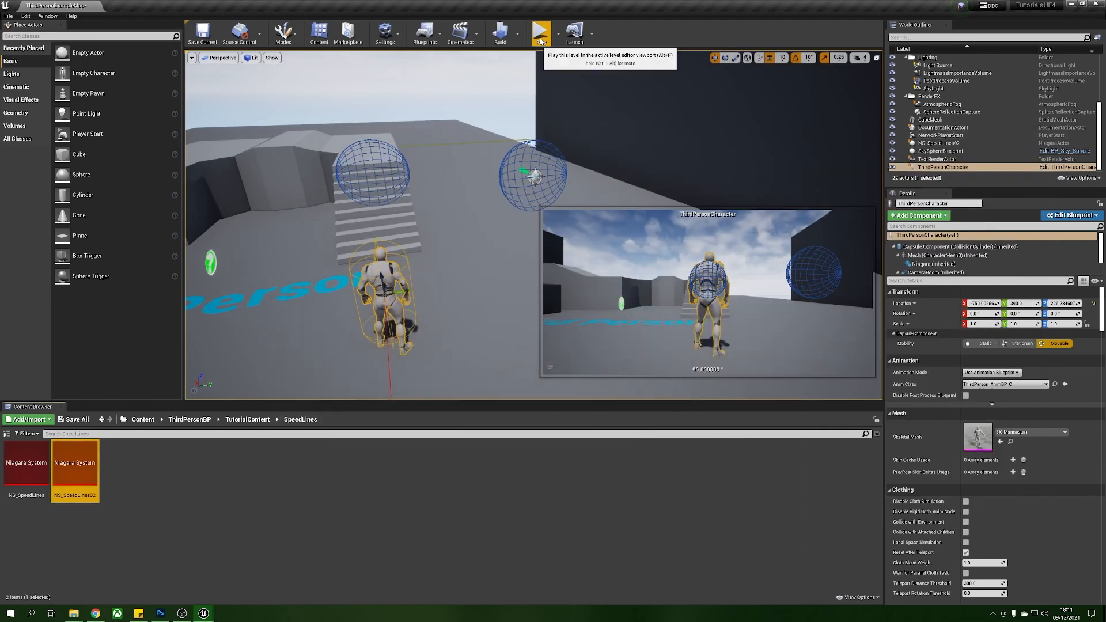
pyautogui.click(540, 33)
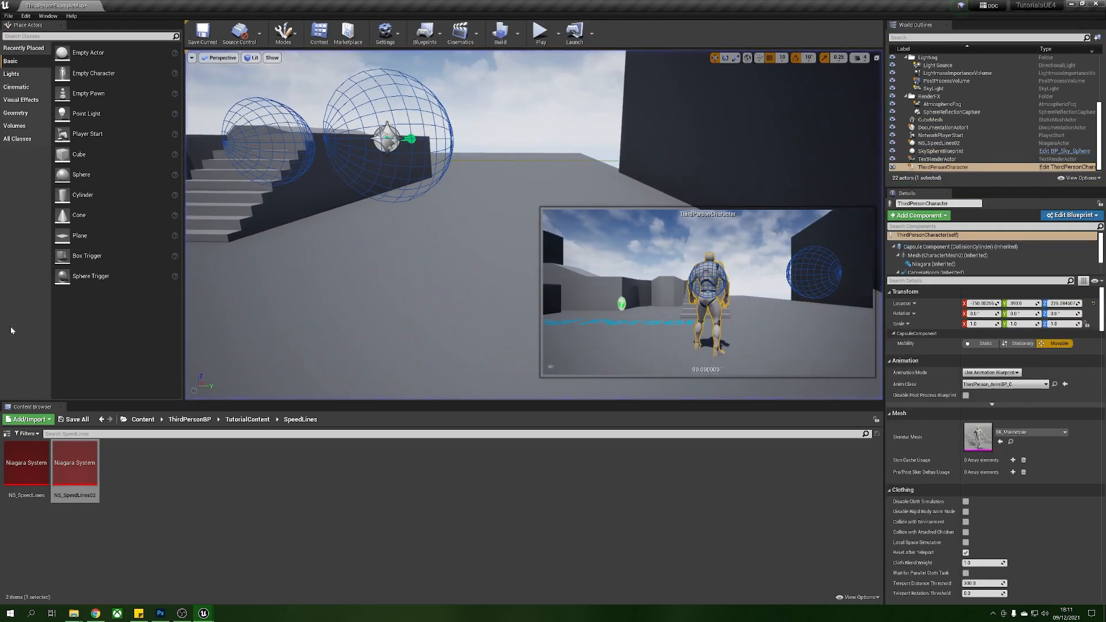
pyautogui.doubleClick(75, 472)
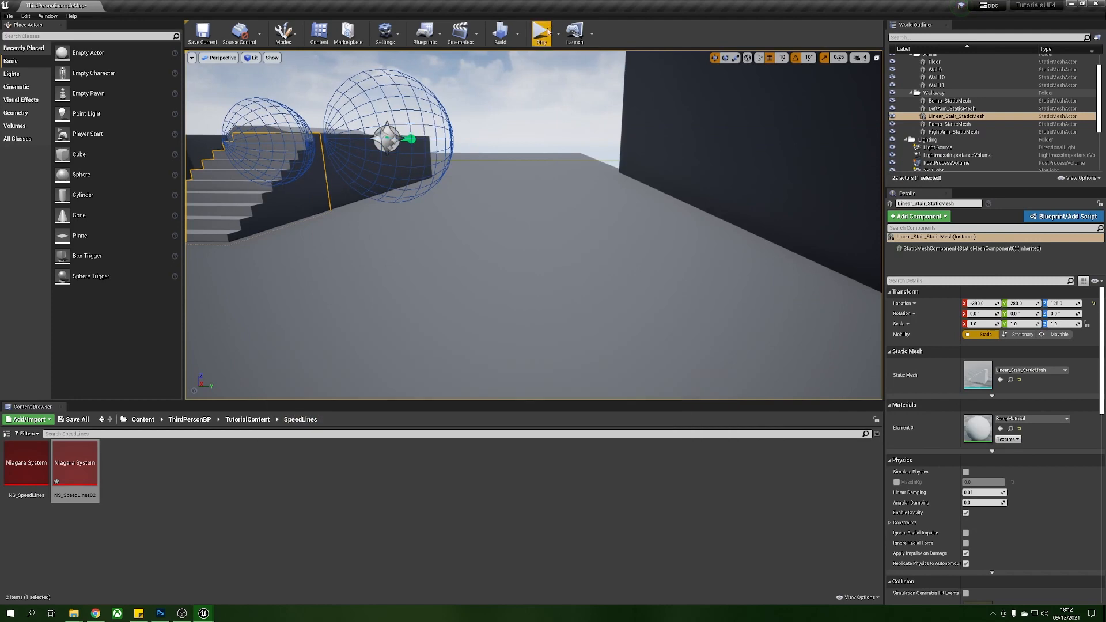
# Open NS_SpeedLines02 from the Content Browser and Play the level to test running
pyautogui.click(541, 33)
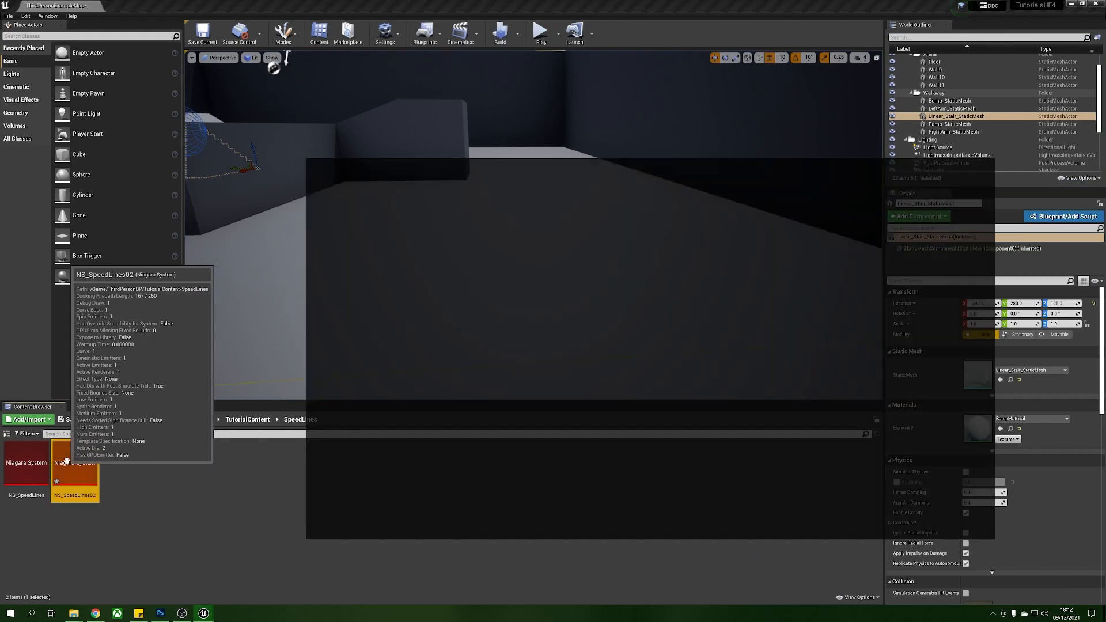
pyautogui.doubleClick(75, 471)
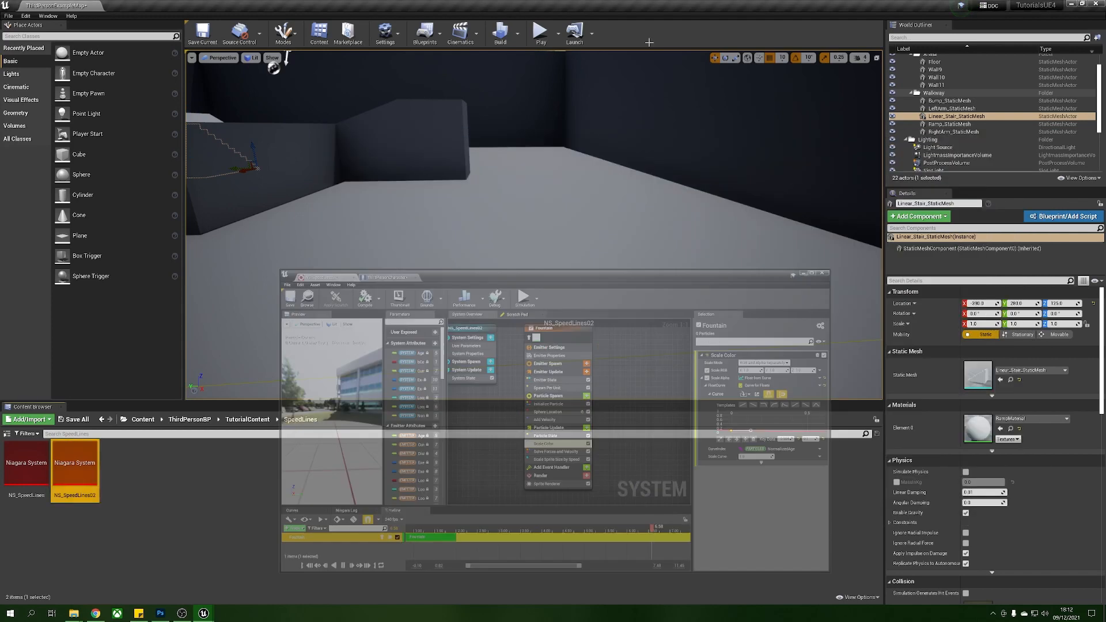
pyautogui.click(540, 32)
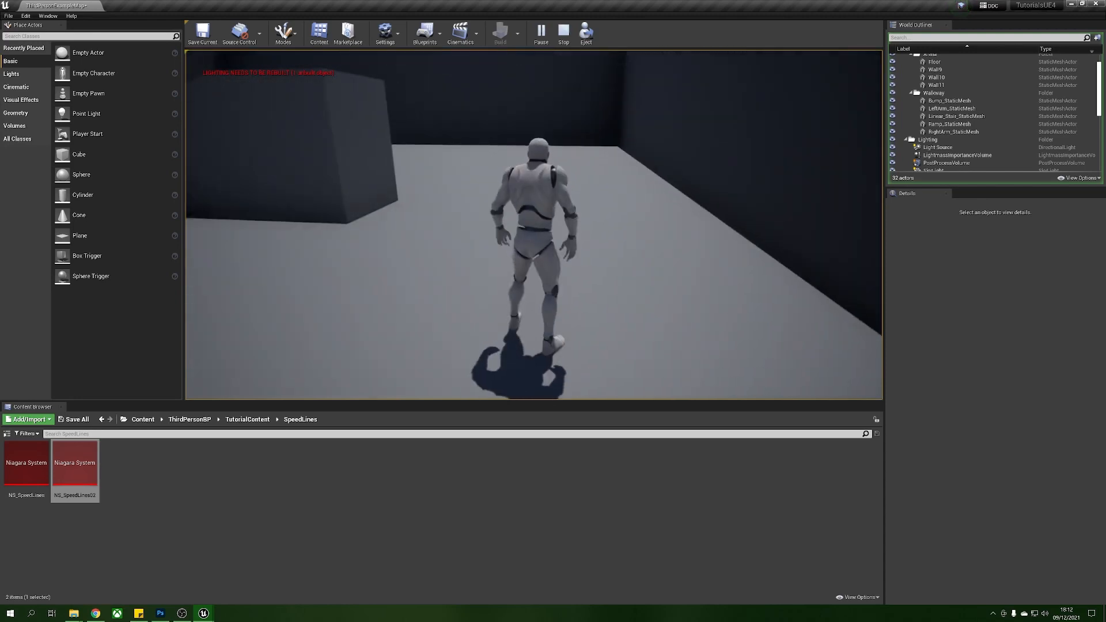
# Reopen NS_SpeedLines02 and view the Fountain emitter's Spawn Per Unit module settings
pyautogui.doubleClick(75, 468)
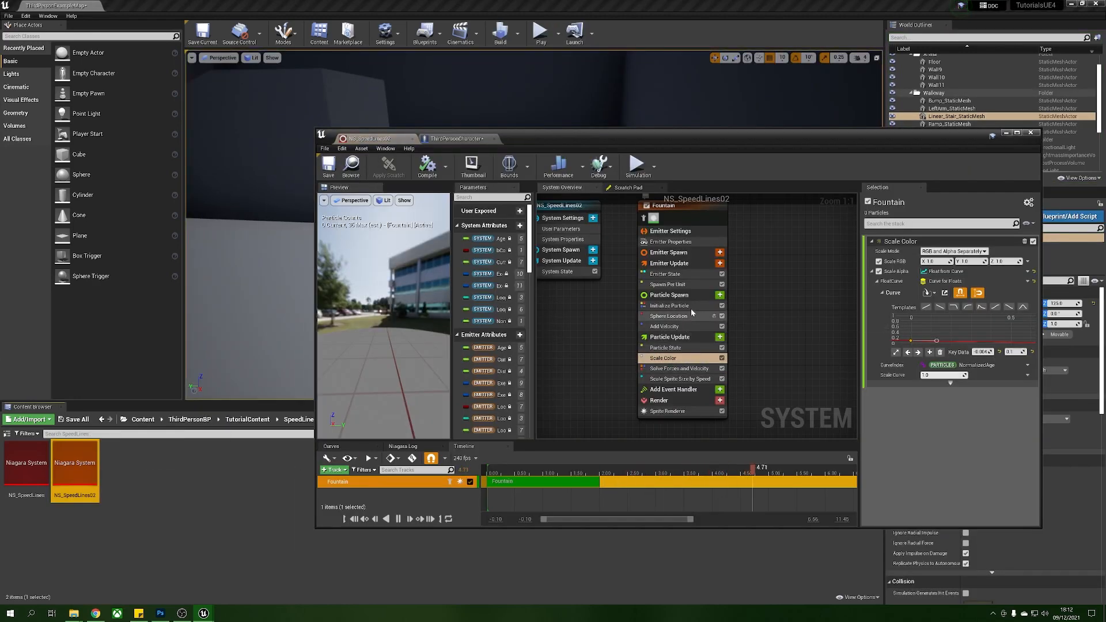
pyautogui.click(667, 284)
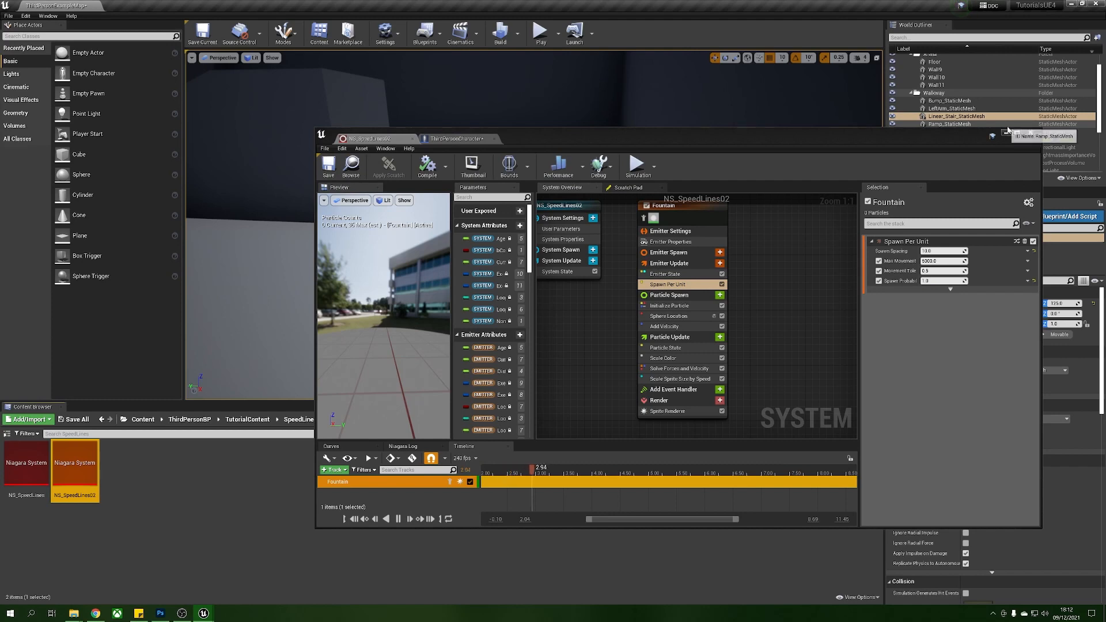
pyautogui.click(540, 32)
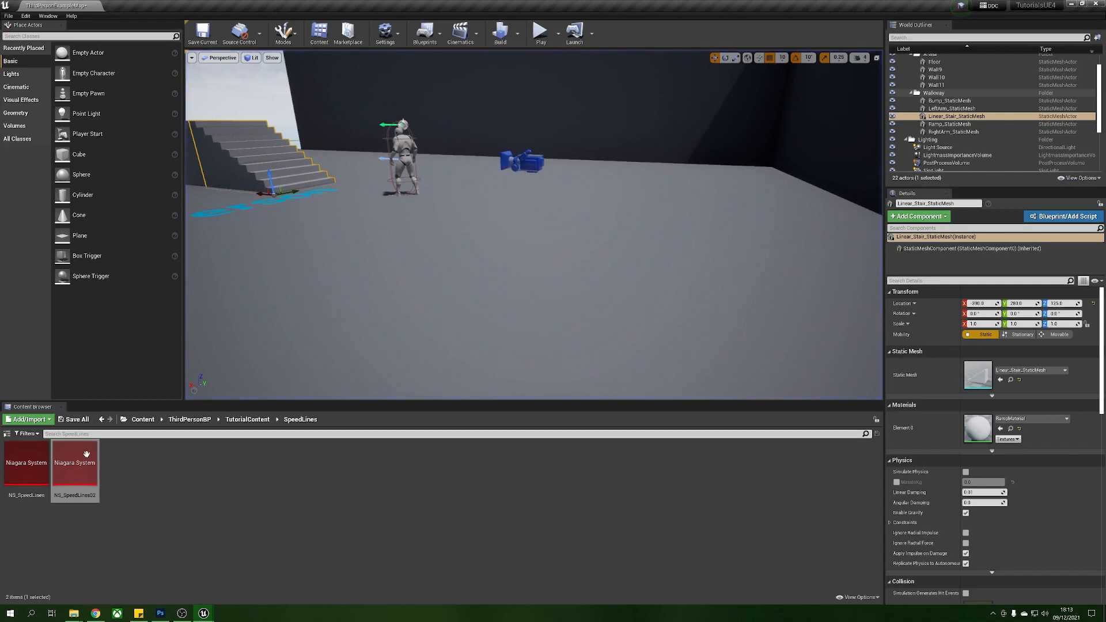
pyautogui.doubleClick(75, 463)
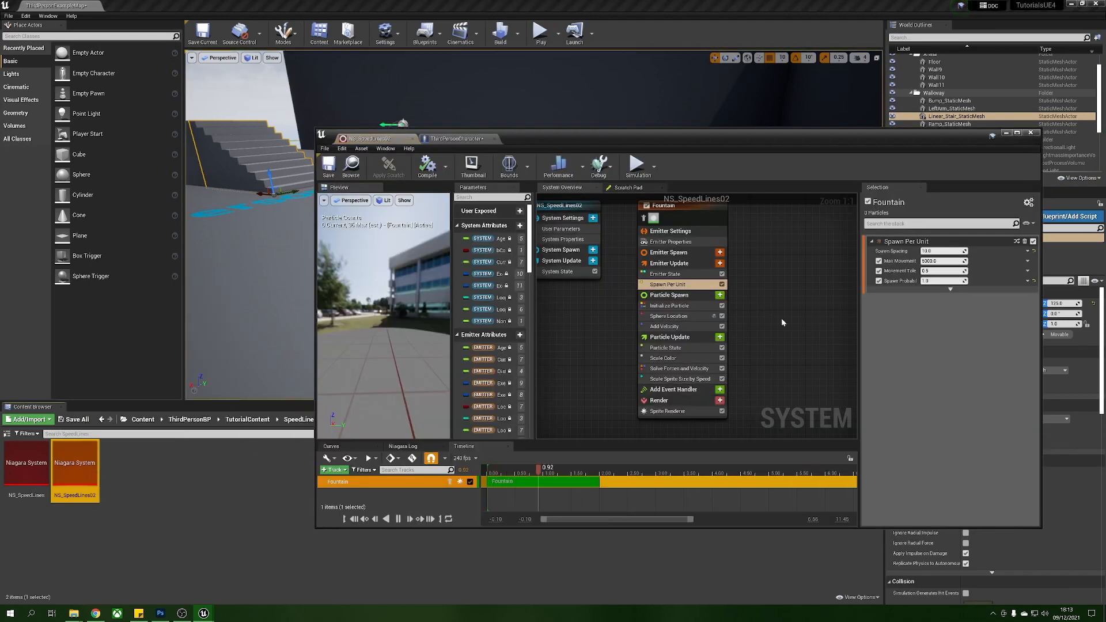